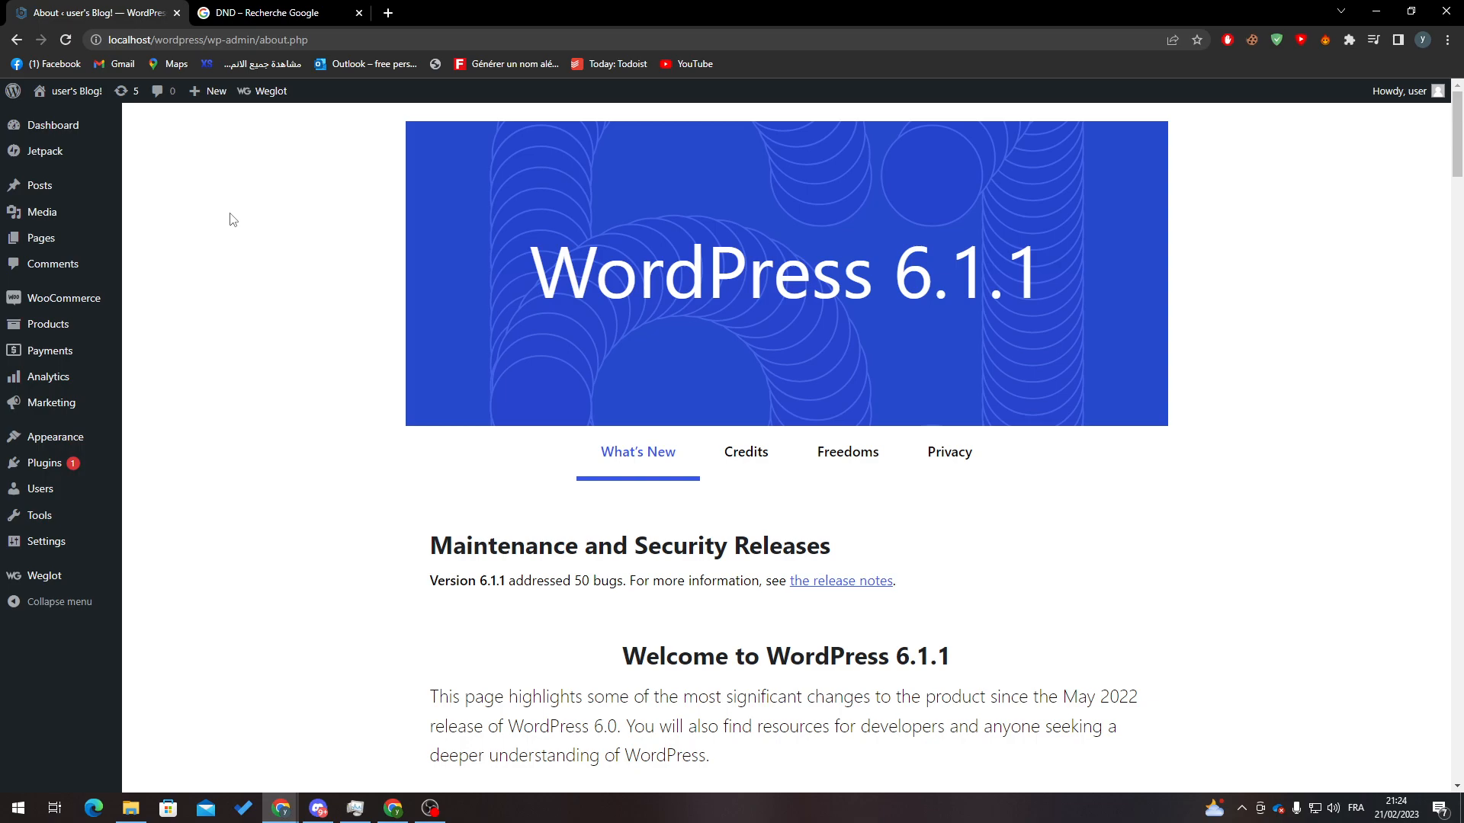
pyautogui.moveTo(46, 463)
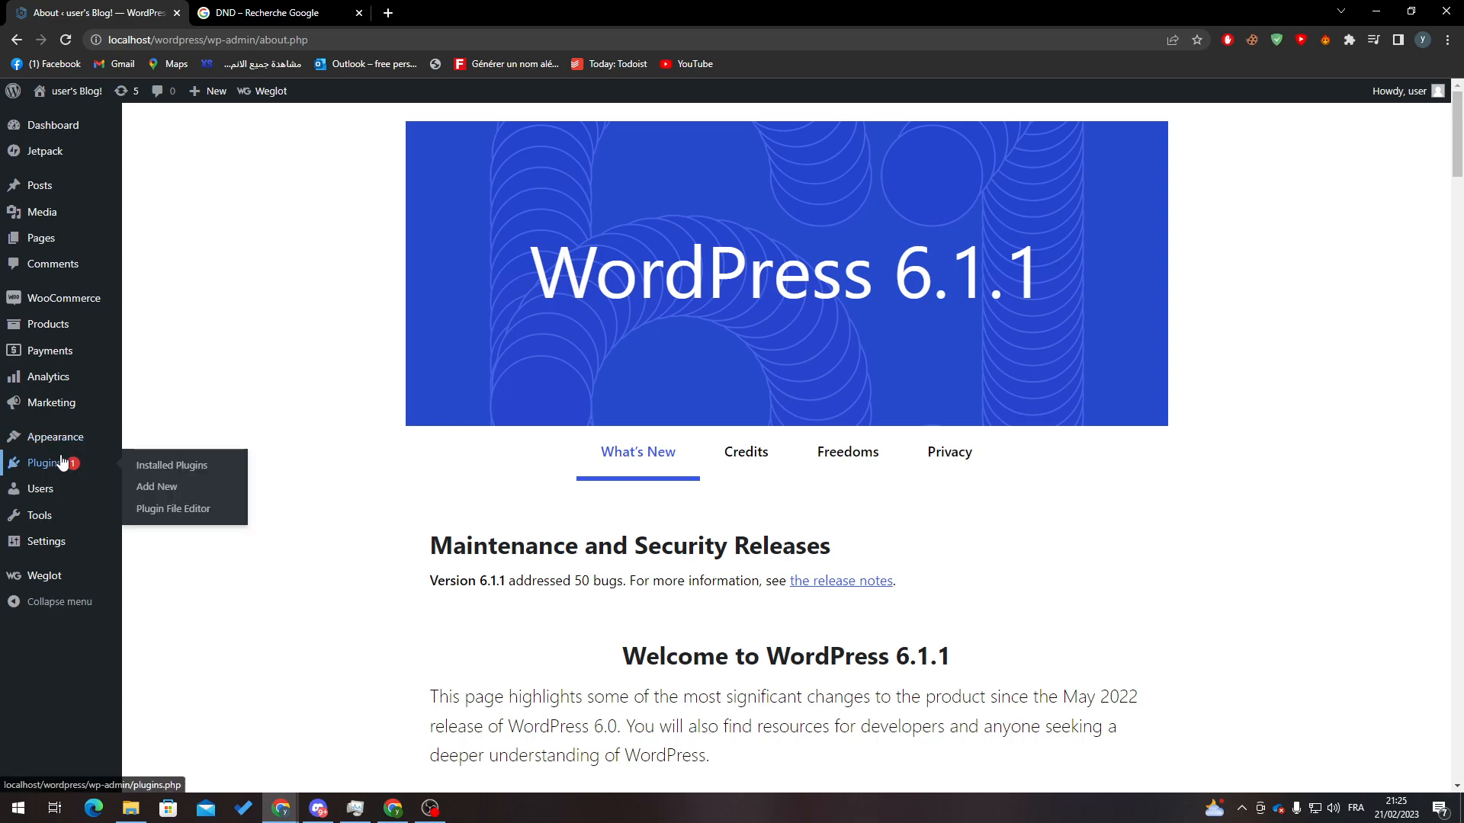
# Step: Search Add New plugins for 'woocommerce' and confirm the WooCommerce card shows Active
pyautogui.click(36, 463)
pyautogui.write('woocommerce')
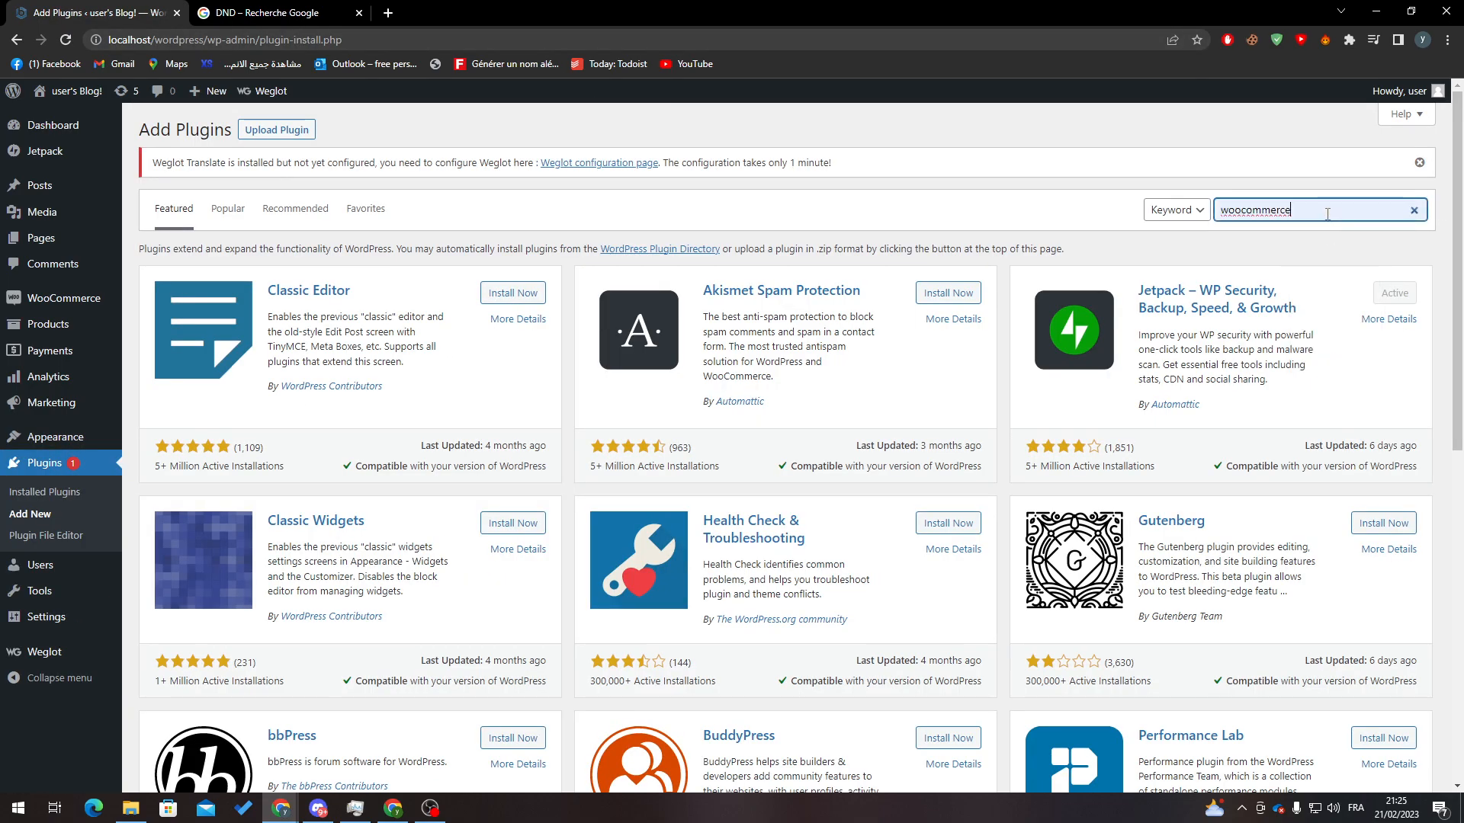
pyautogui.press('Enter')
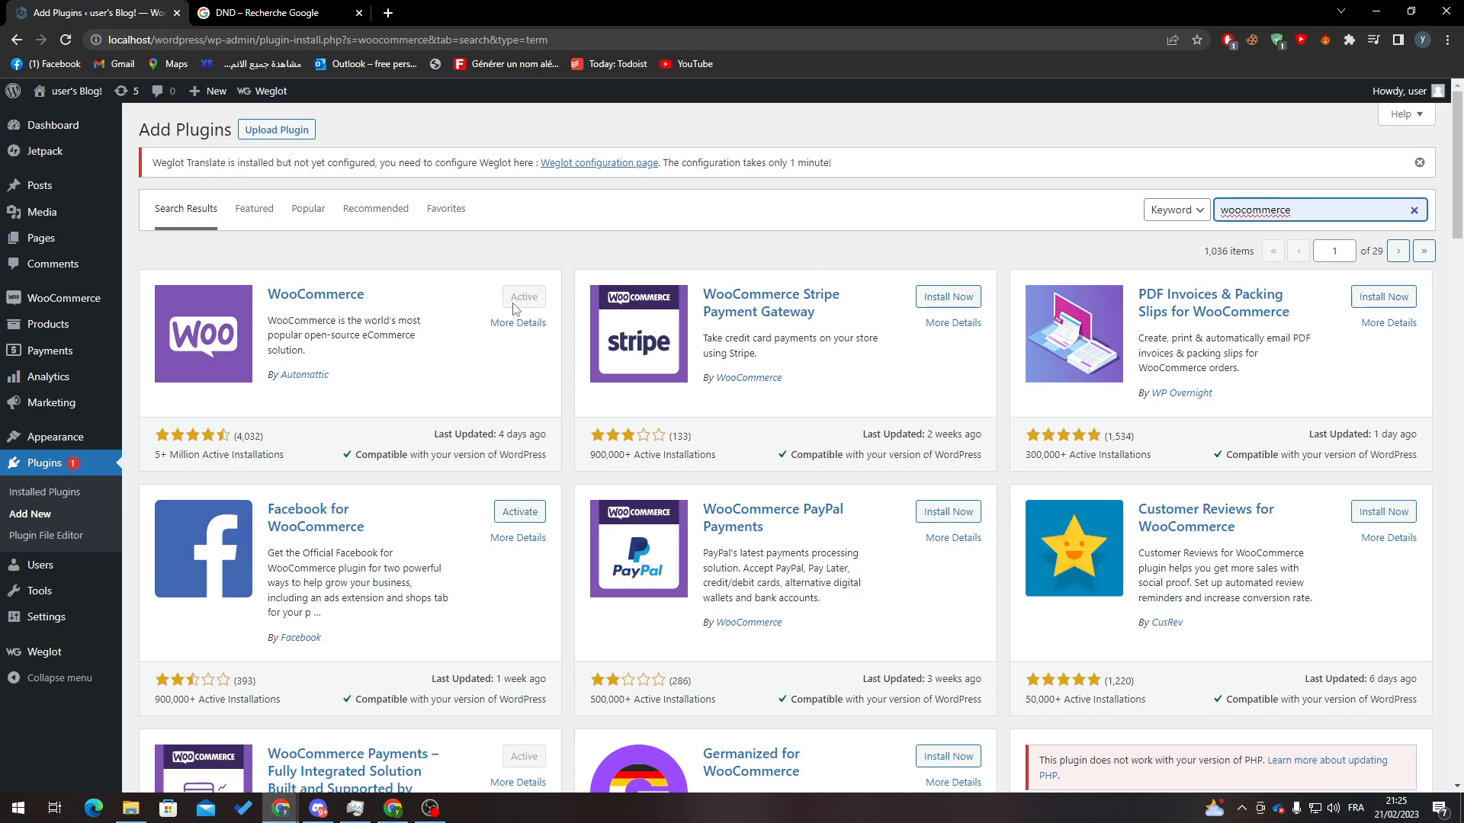
pyautogui.moveTo(451, 366)
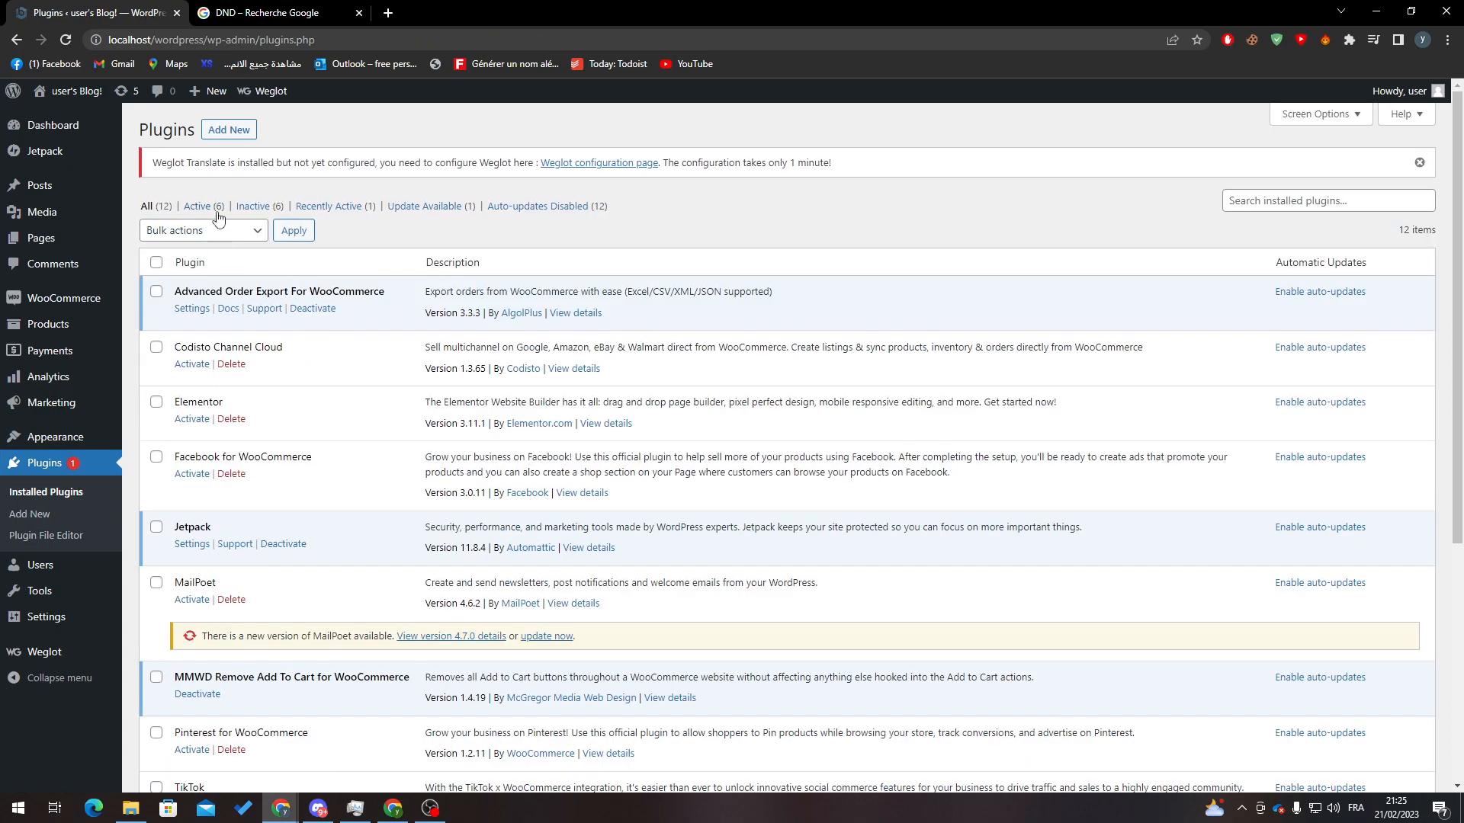
# Step: Filter Installed Plugins to Active (6) to check WooCommerce 7.4.0 is enabled
pyautogui.click(197, 206)
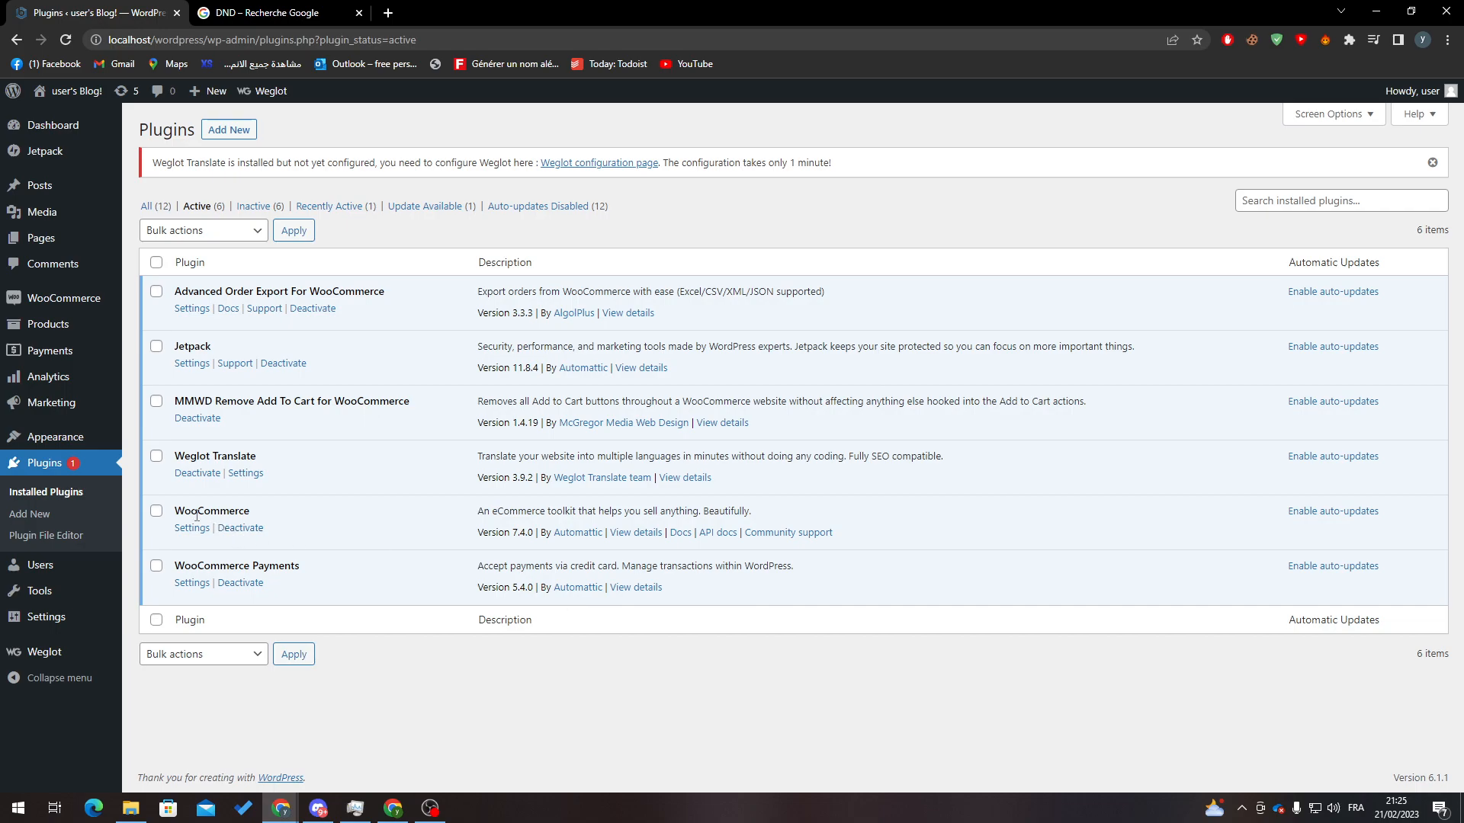
pyautogui.moveTo(319, 574)
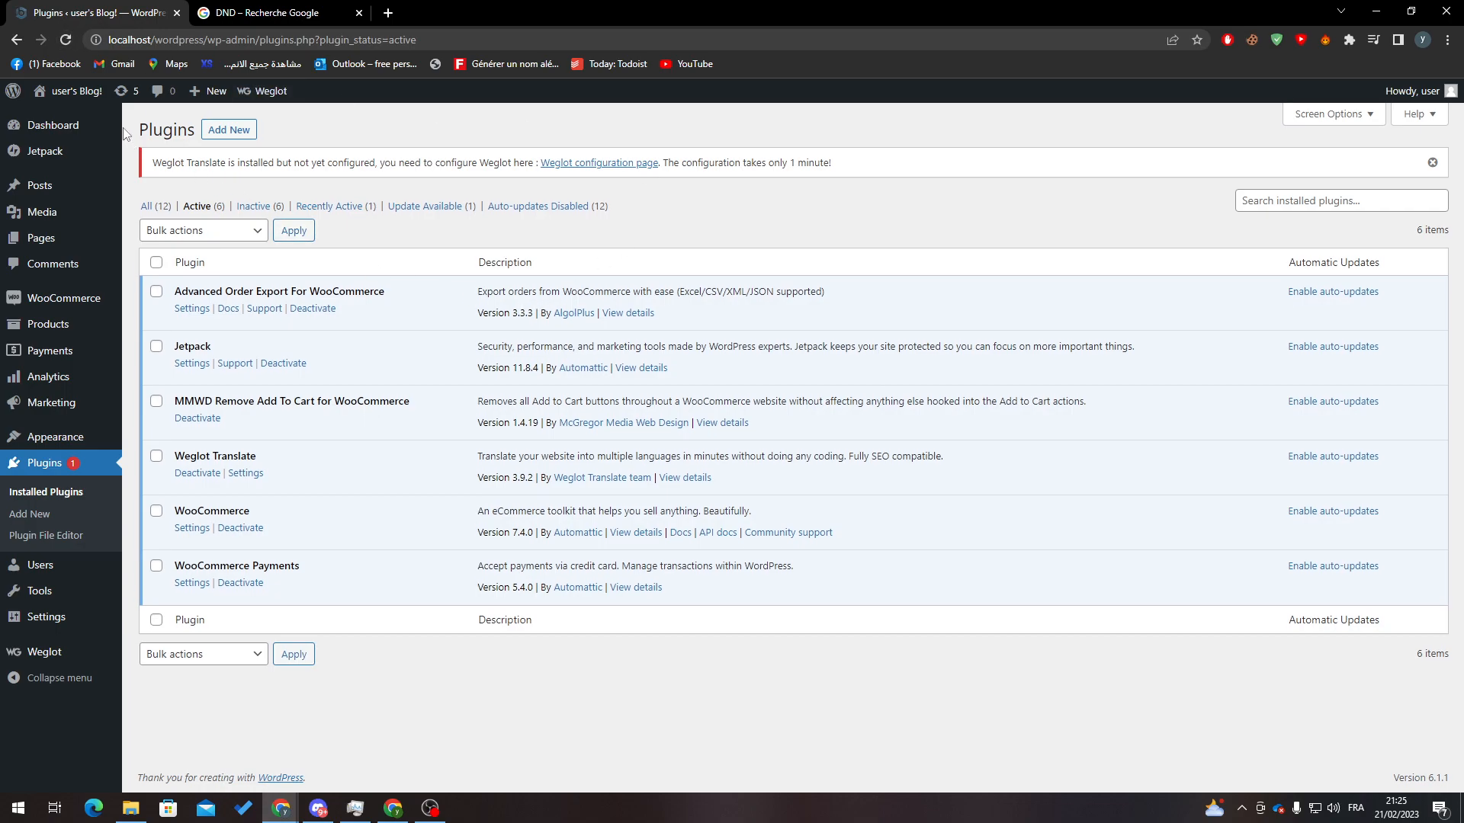
pyautogui.moveTo(149, 428)
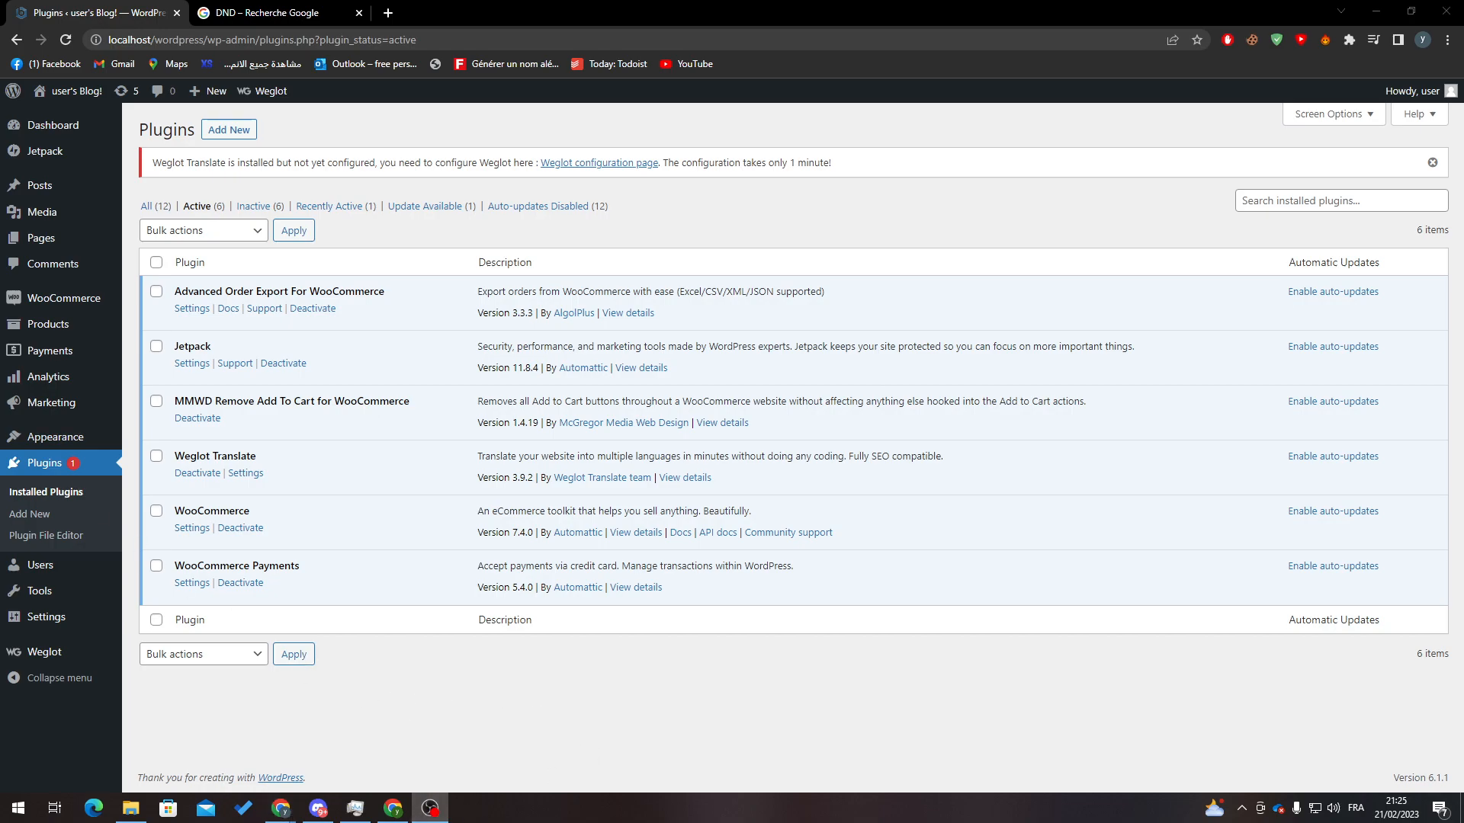
pyautogui.moveTo(47, 324)
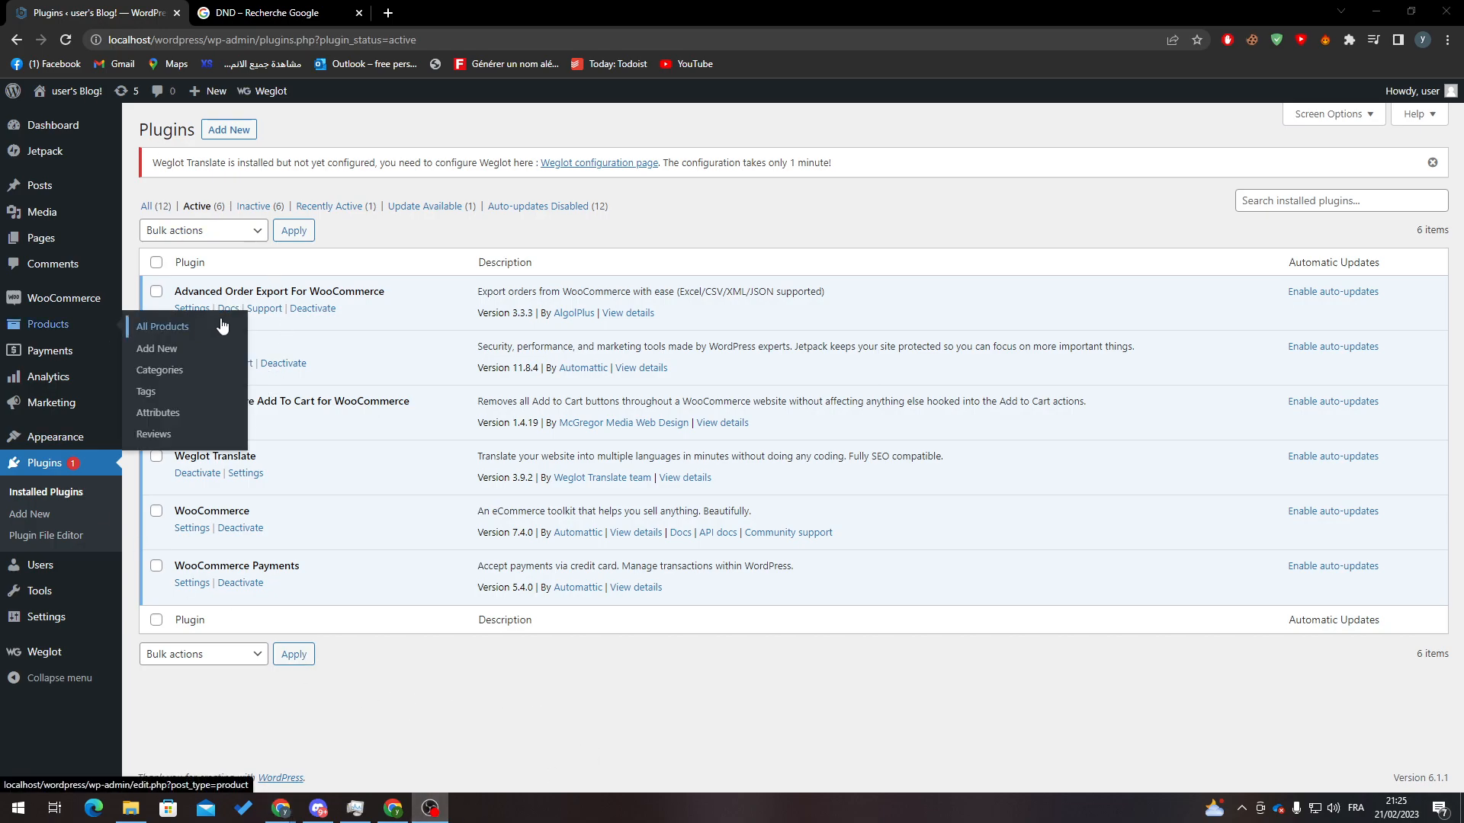
pyautogui.moveTo(57, 324)
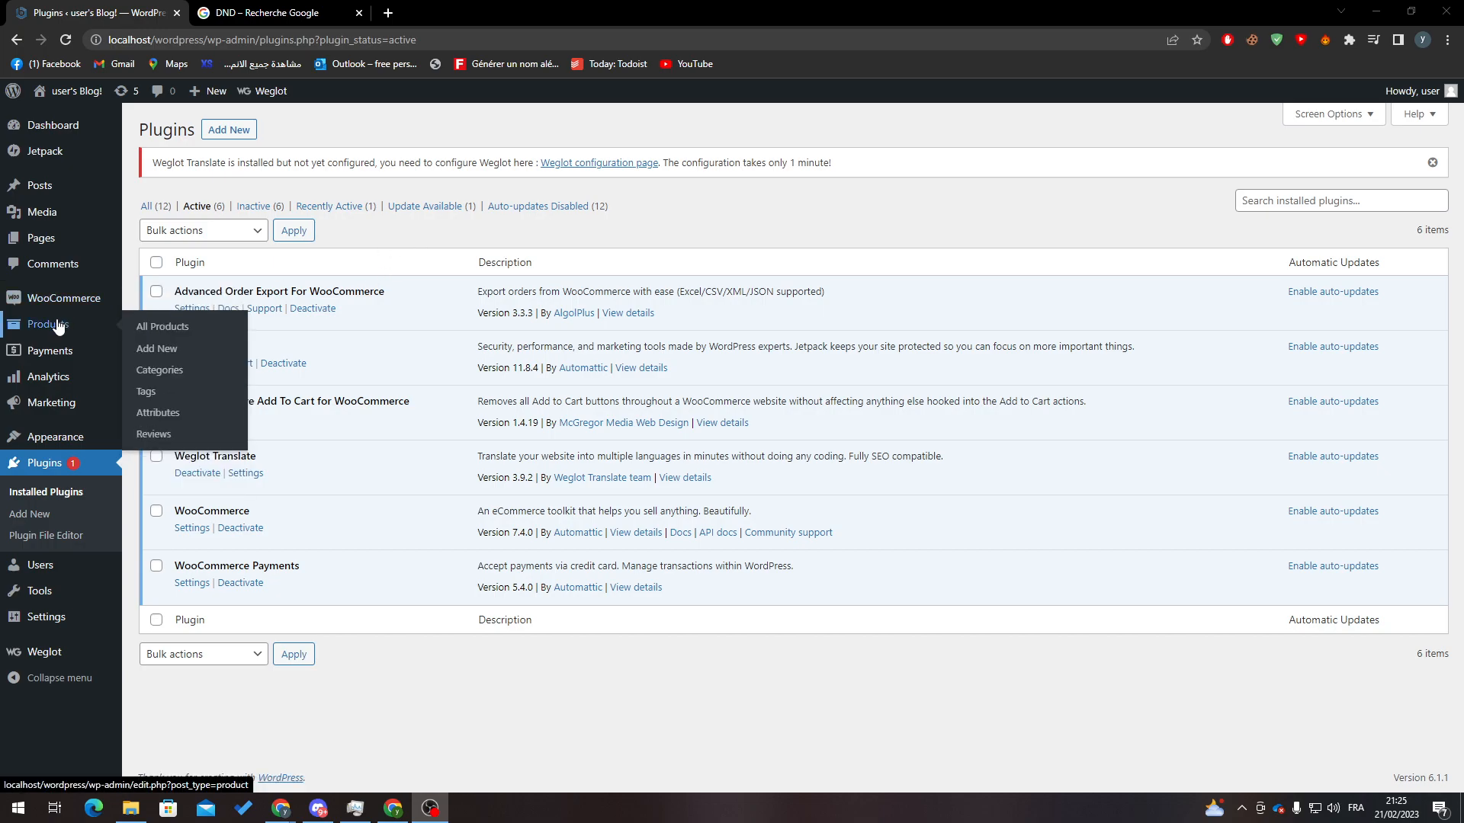
# Step: Publish product X with description X, a product image and 12,00 € regular price
pyautogui.click(156, 348)
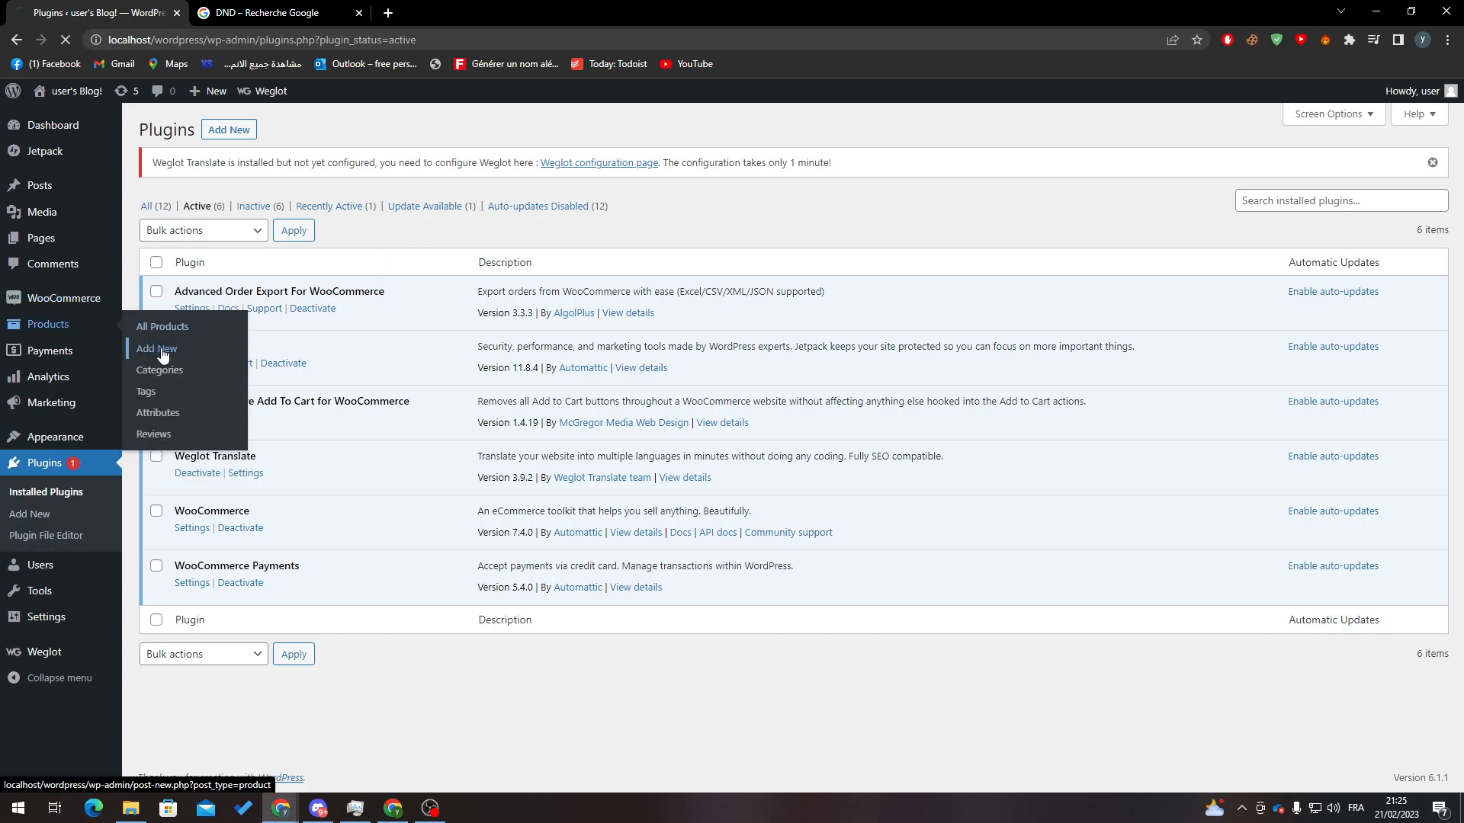
pyautogui.click(156, 348)
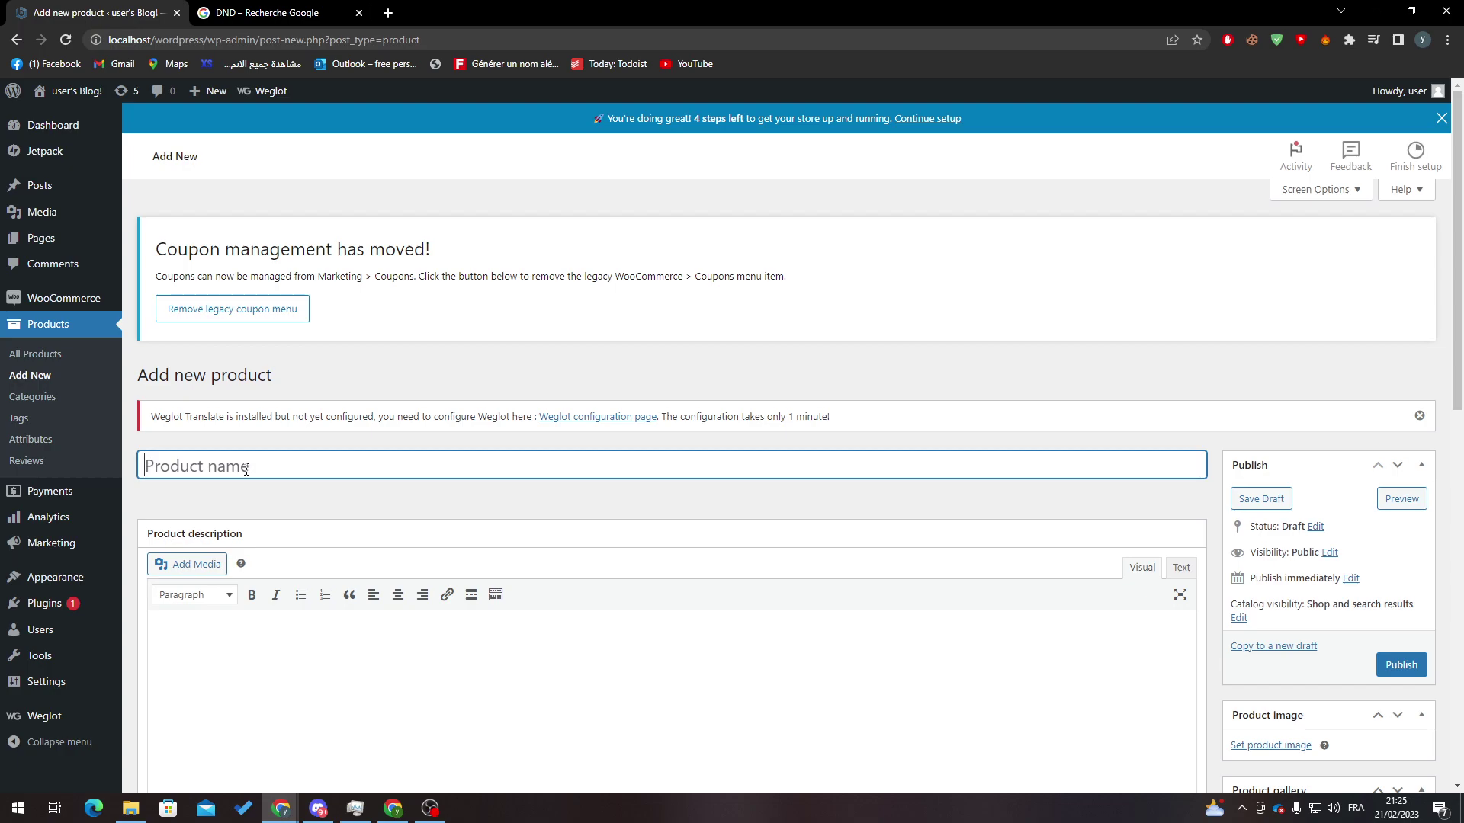
pyautogui.write('X')
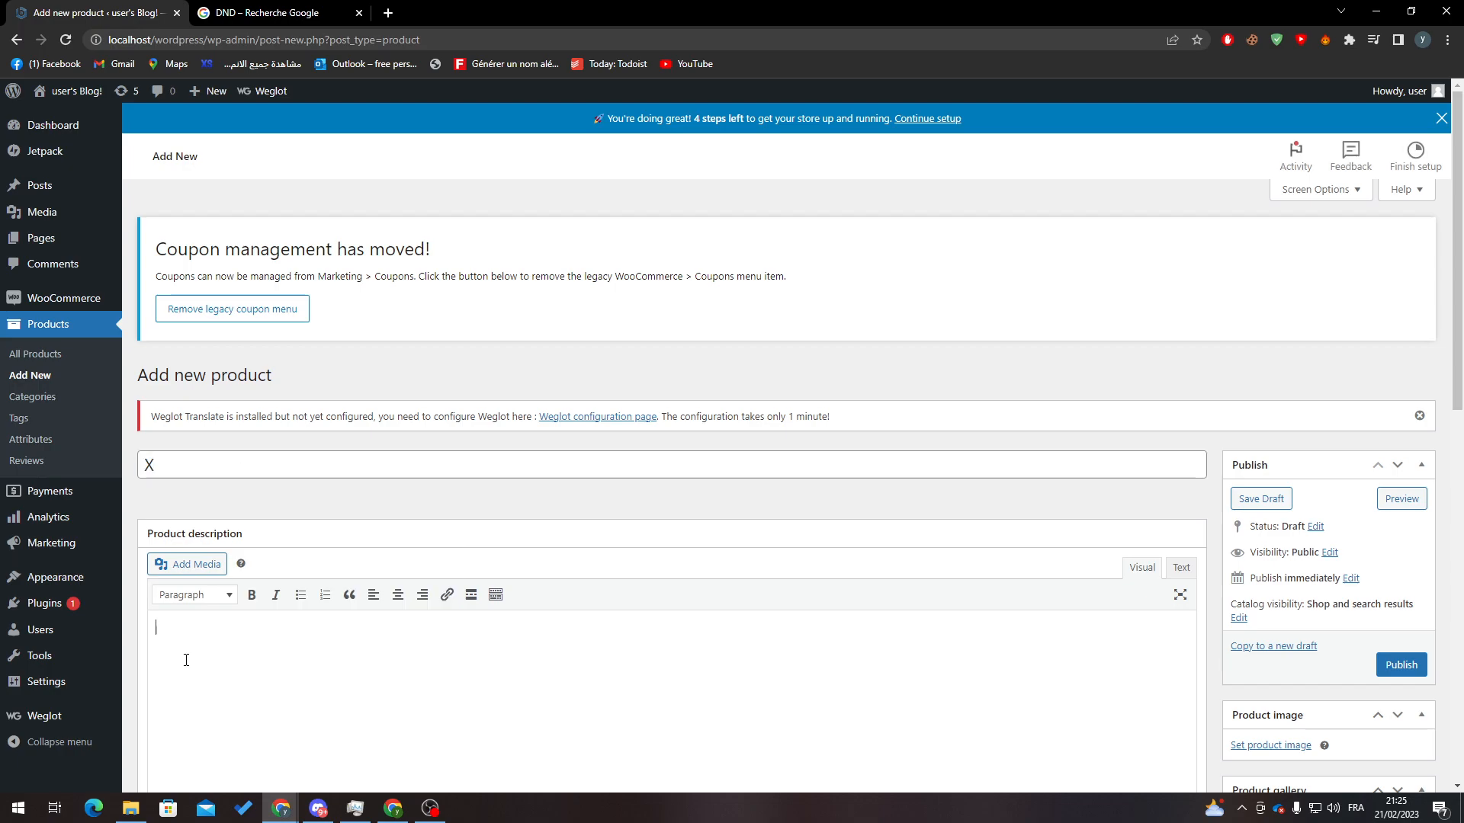
pyautogui.scroll(-3)
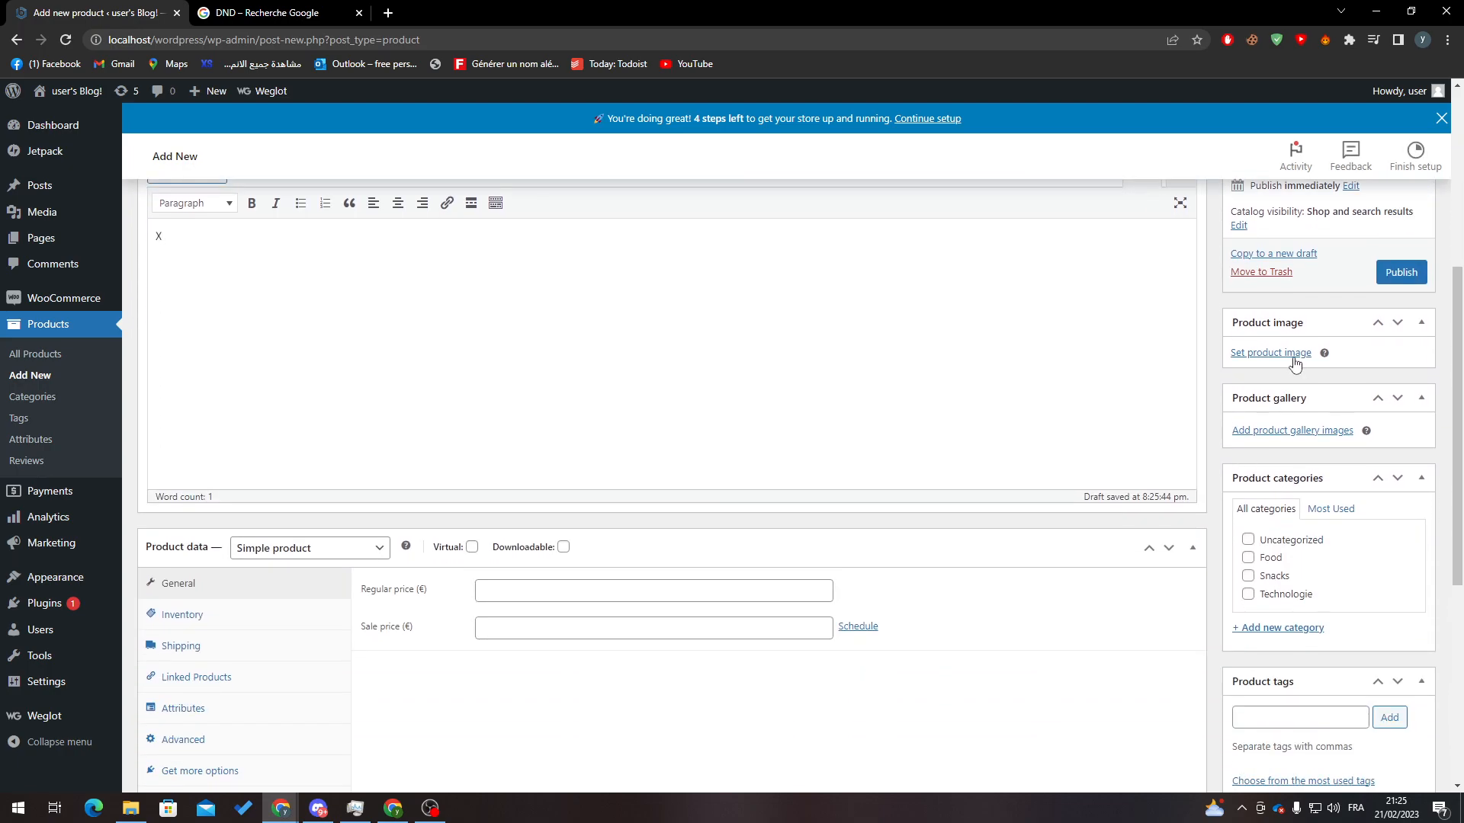
pyautogui.click(1270, 352)
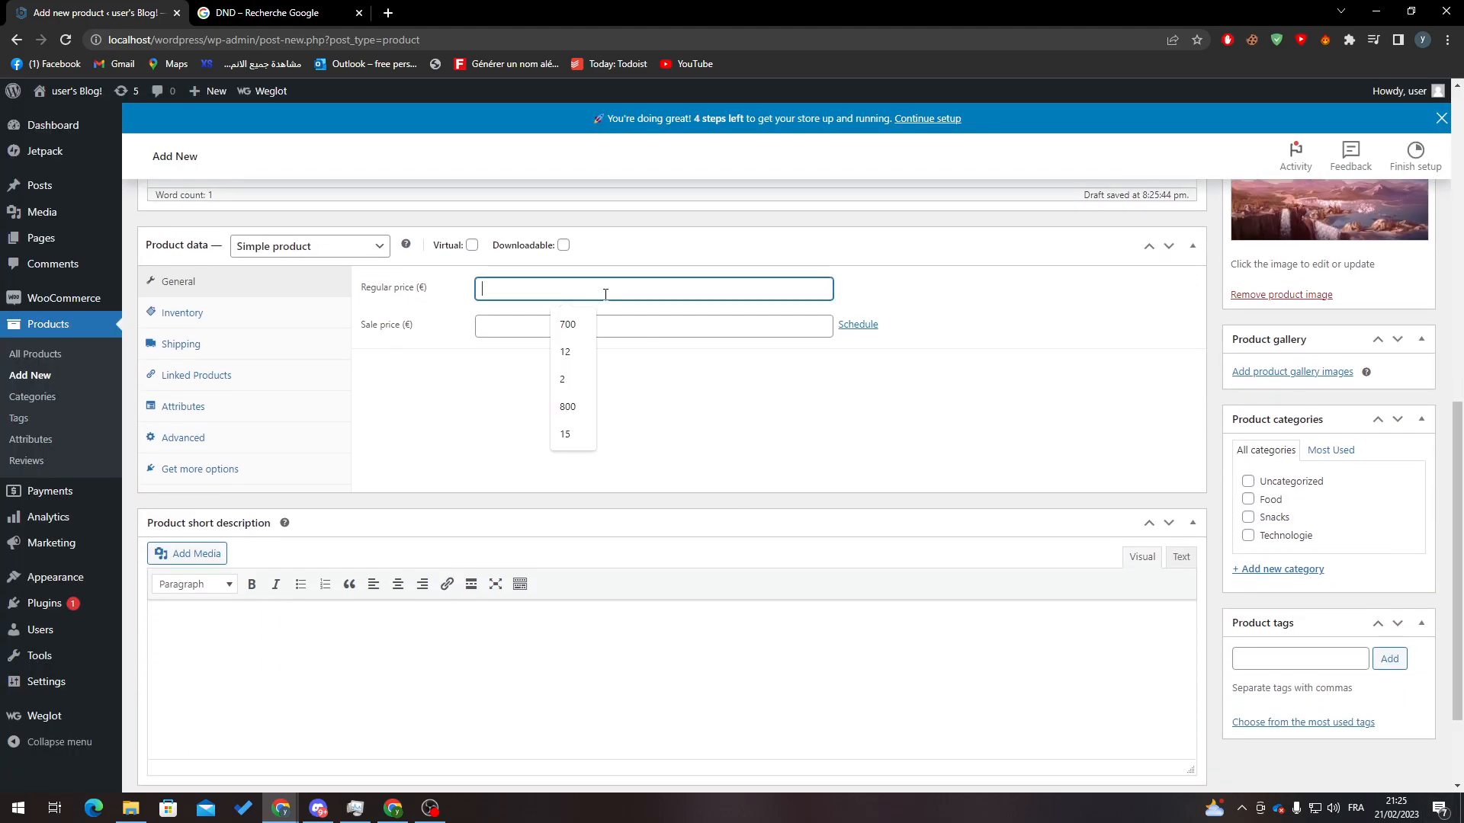
pyautogui.click(565, 352)
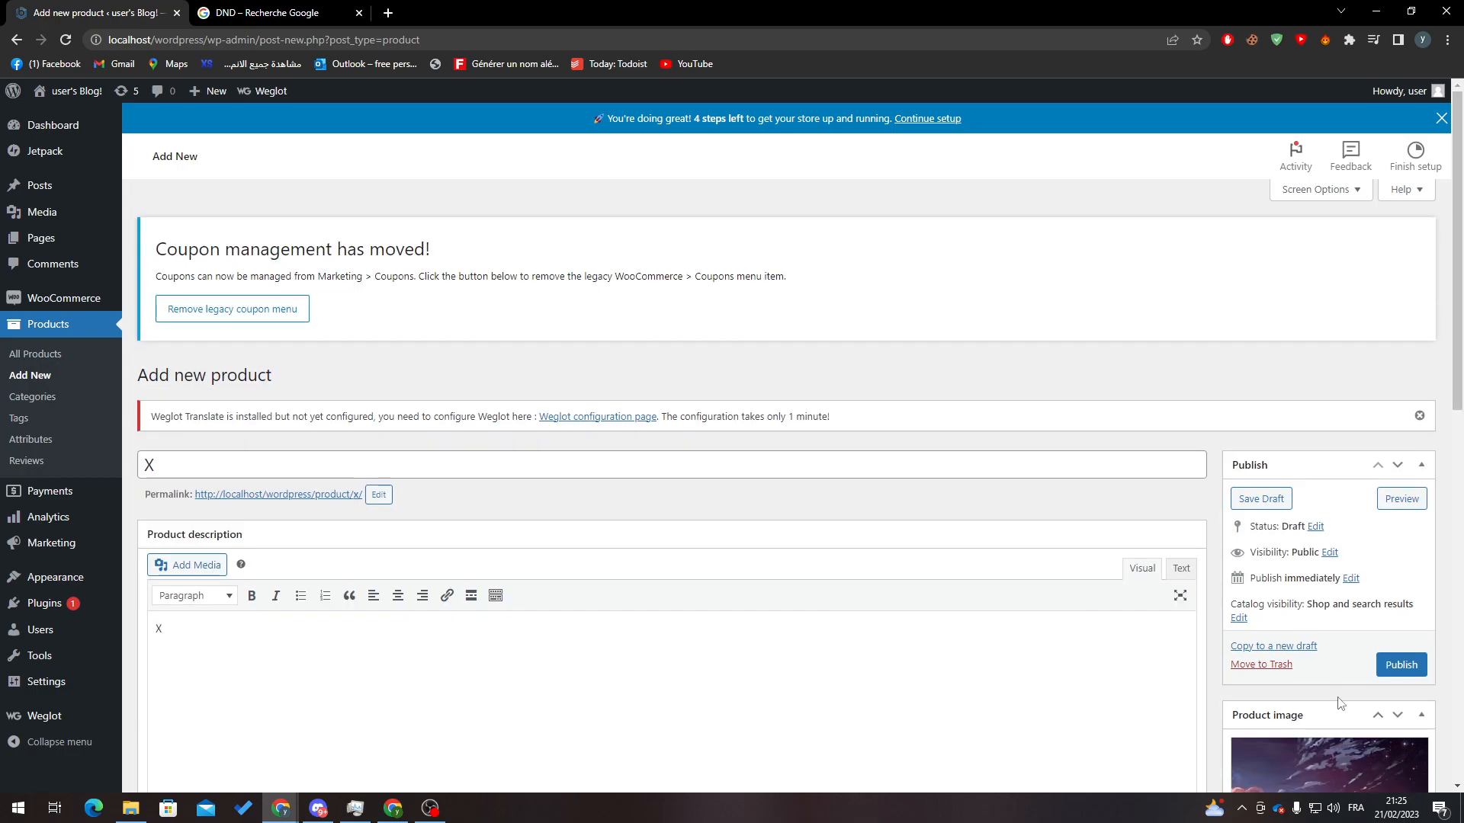
pyautogui.click(1400, 664)
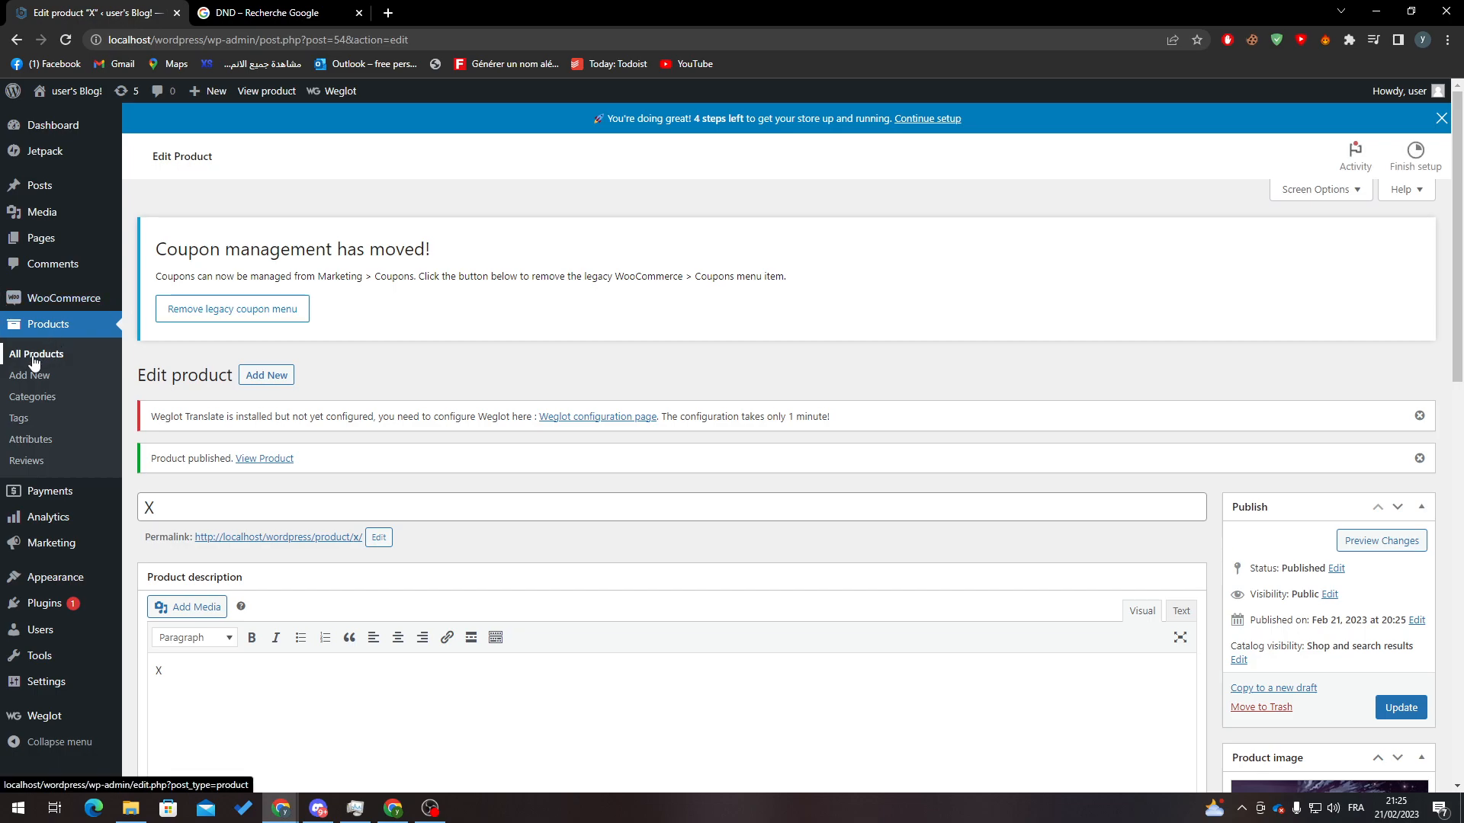
pyautogui.click(36, 354)
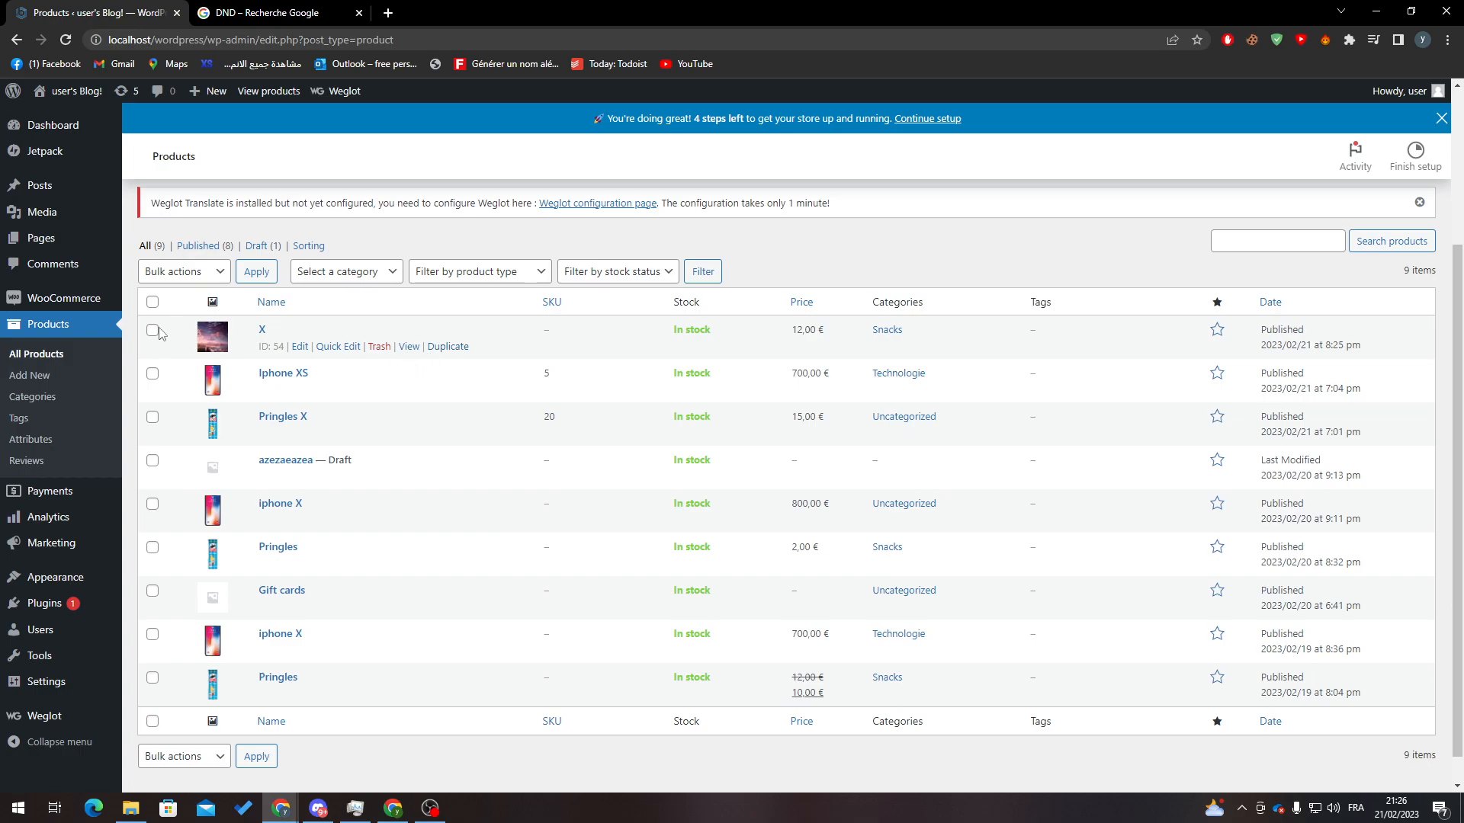
# Step: Trash product X, permanently delete it from Trash, and return to All (8)
pyautogui.click(152, 330)
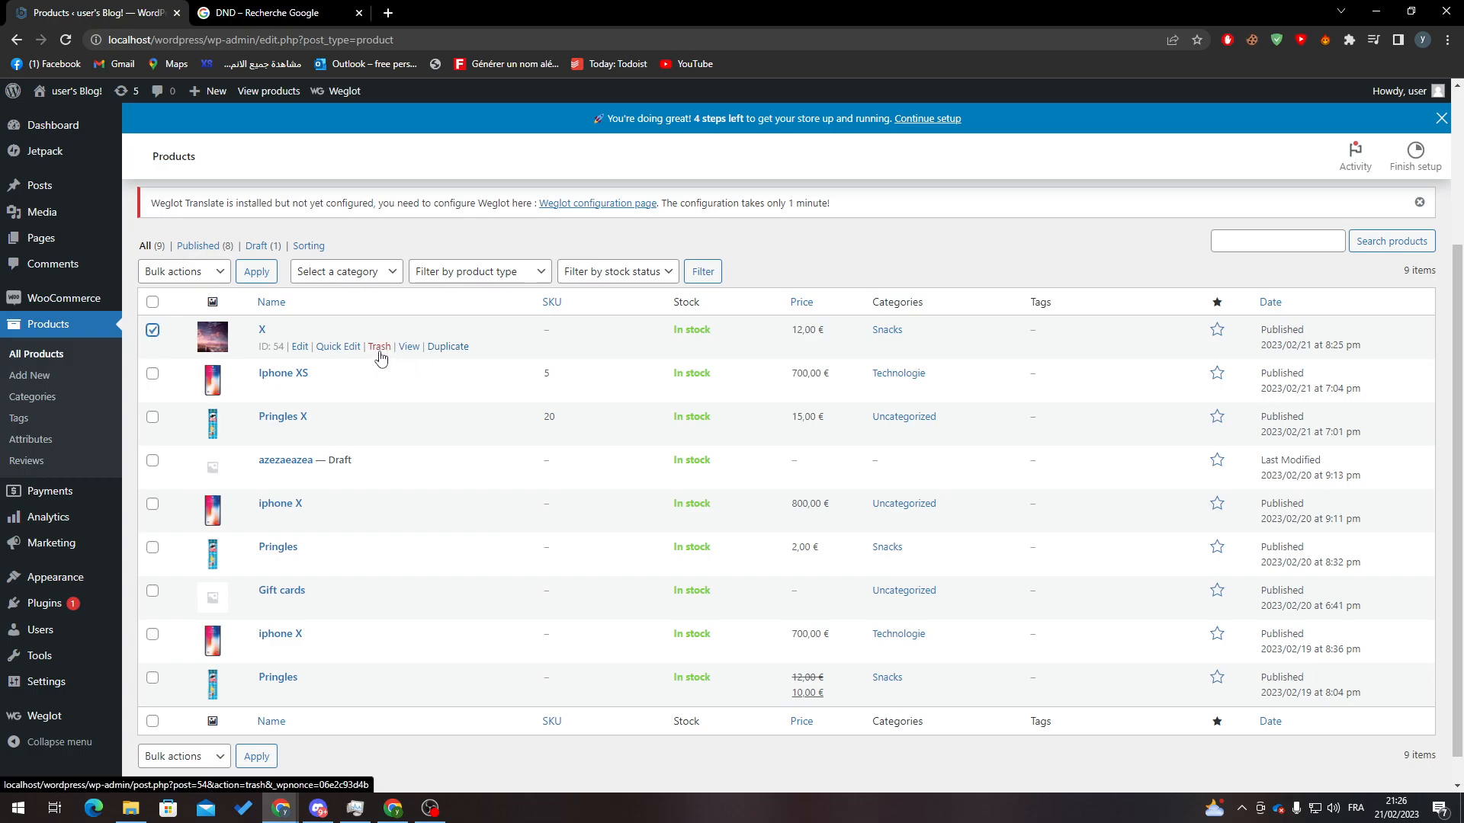
pyautogui.click(378, 346)
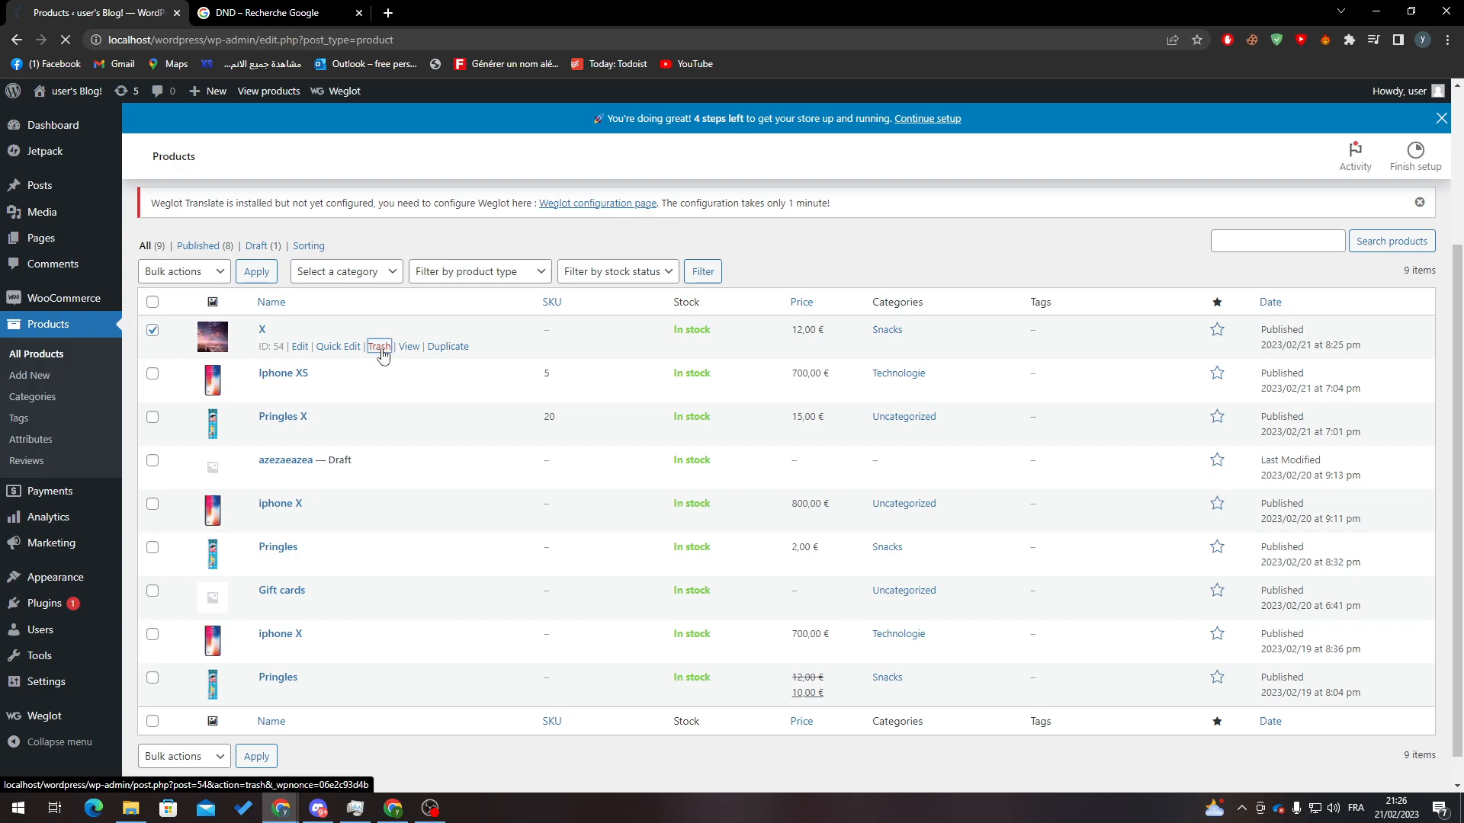
pyautogui.click(379, 346)
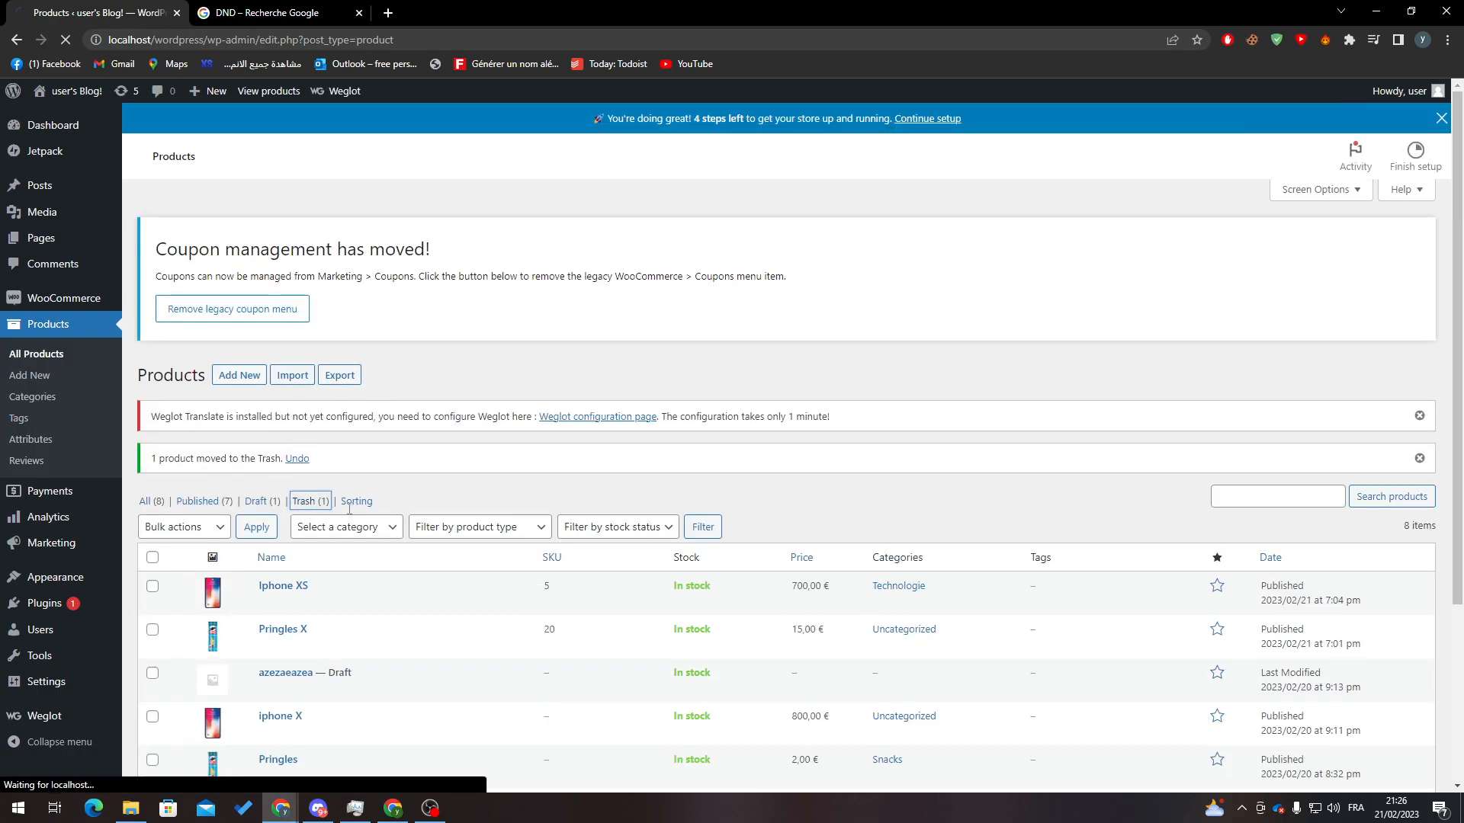
pyautogui.click(304, 501)
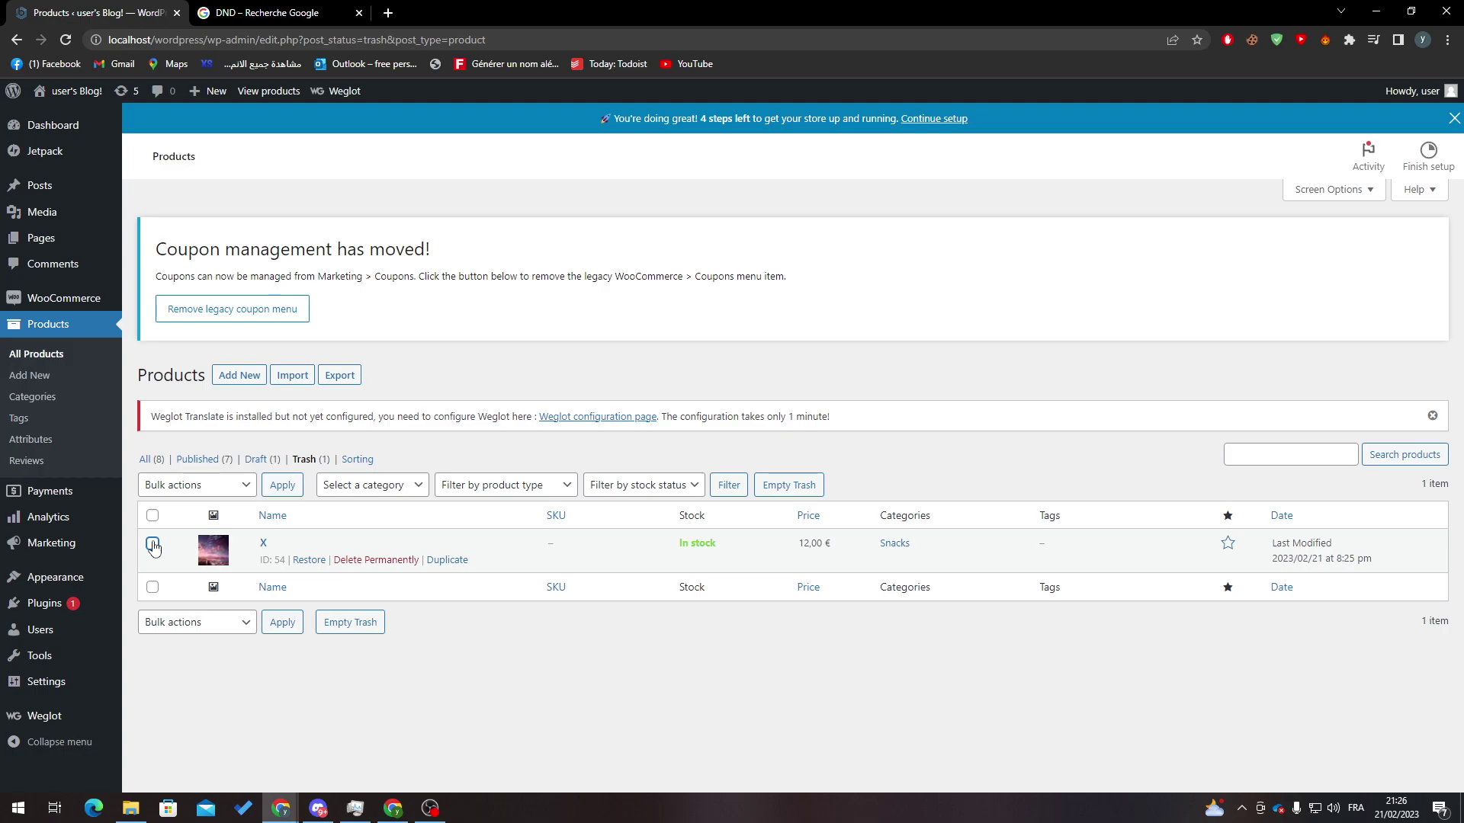
pyautogui.moveTo(376, 560)
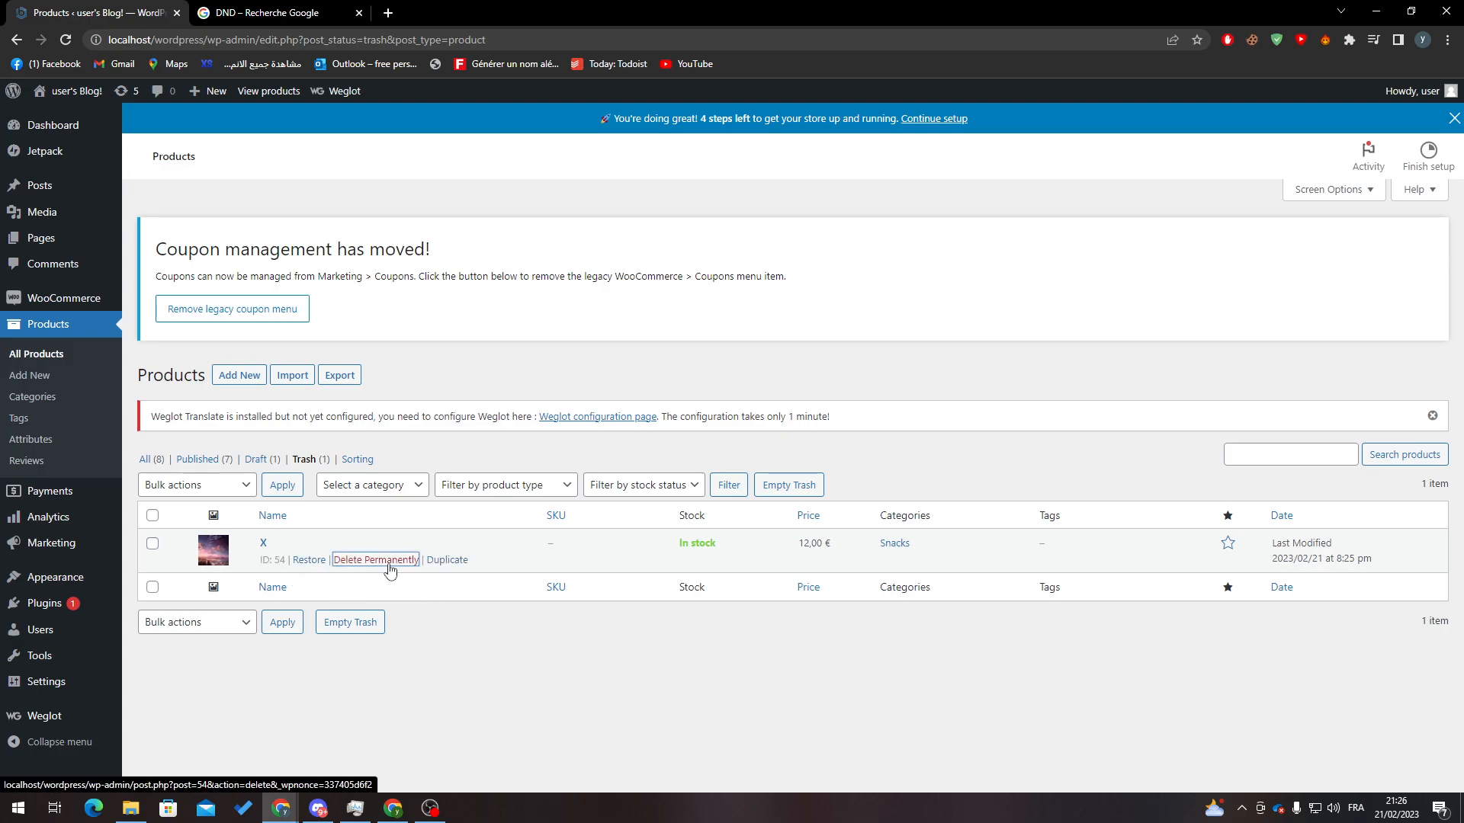
pyautogui.click(375, 559)
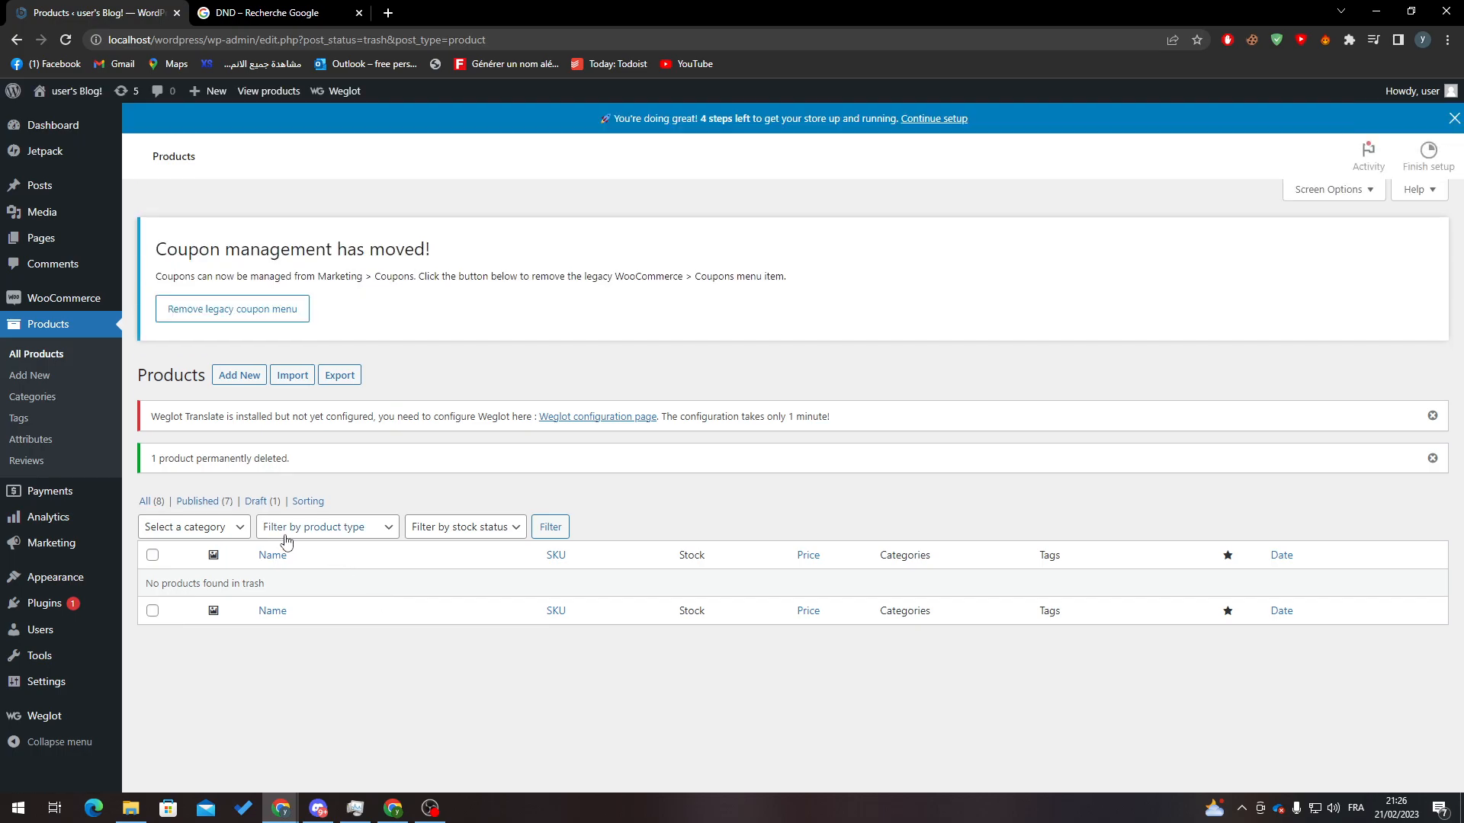
pyautogui.click(144, 501)
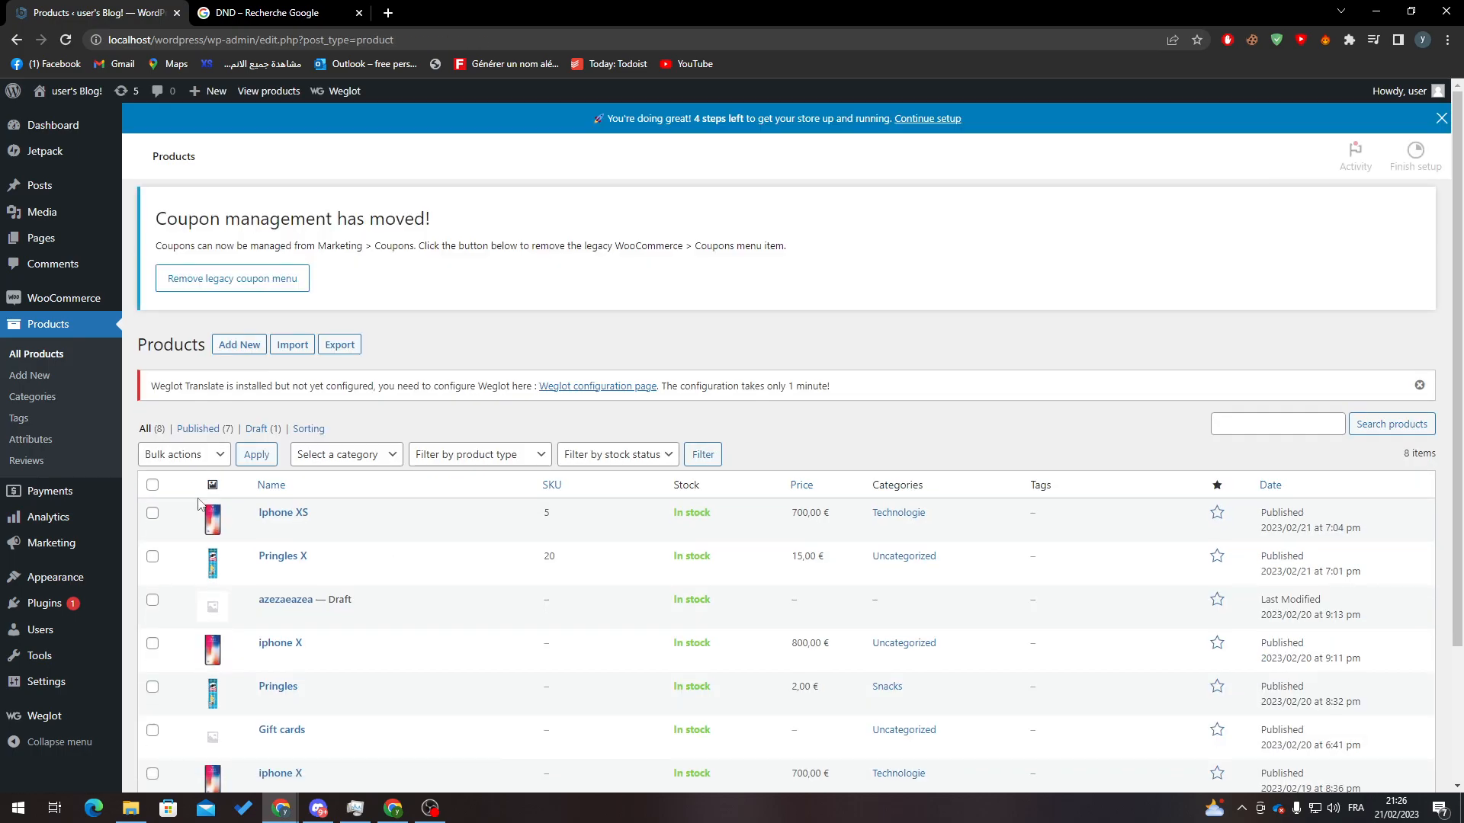
# Step: Select all eight products and move them to the trash with Bulk actions
pyautogui.click(152, 485)
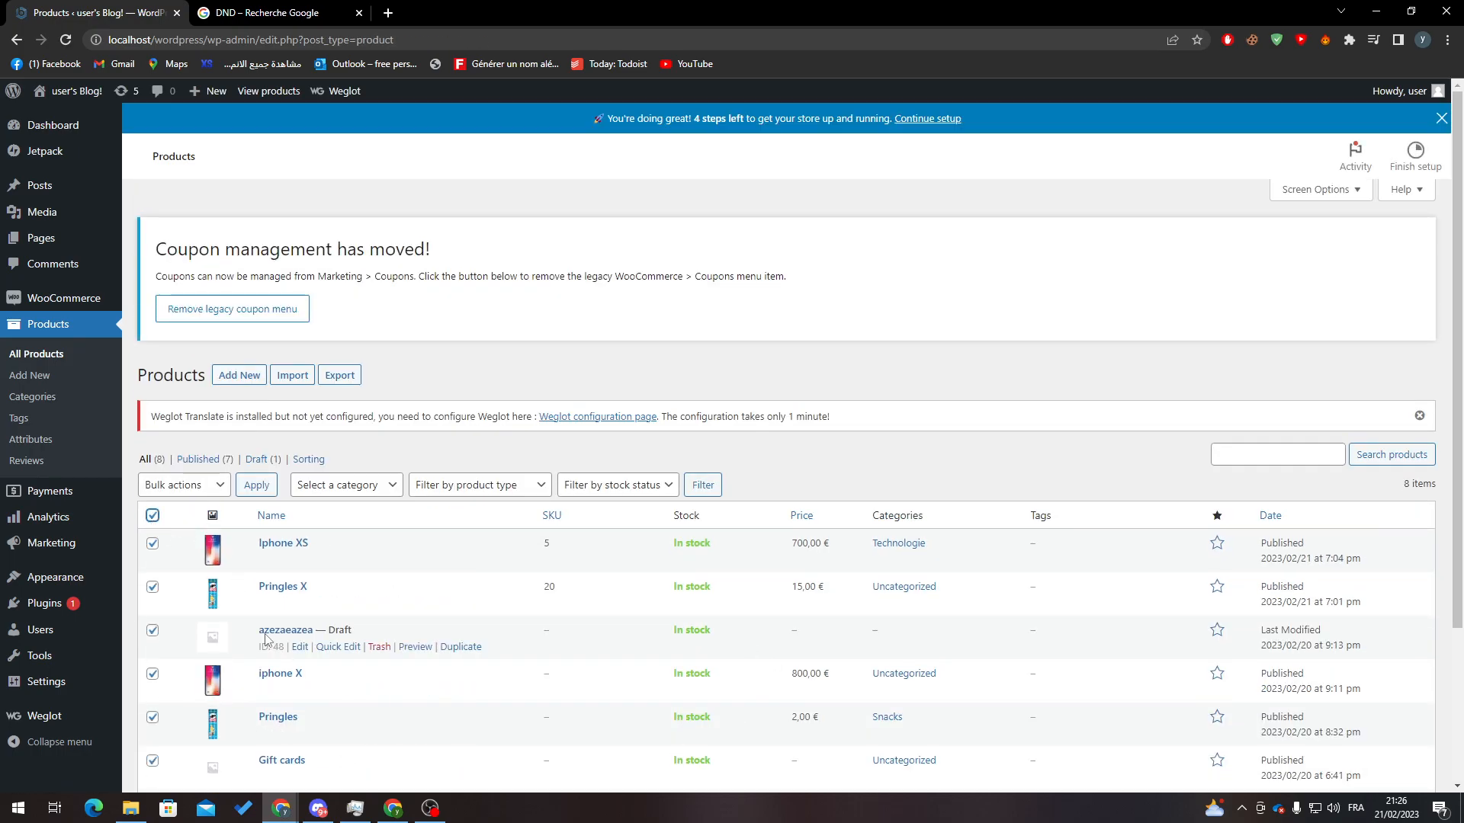
pyautogui.click(183, 485)
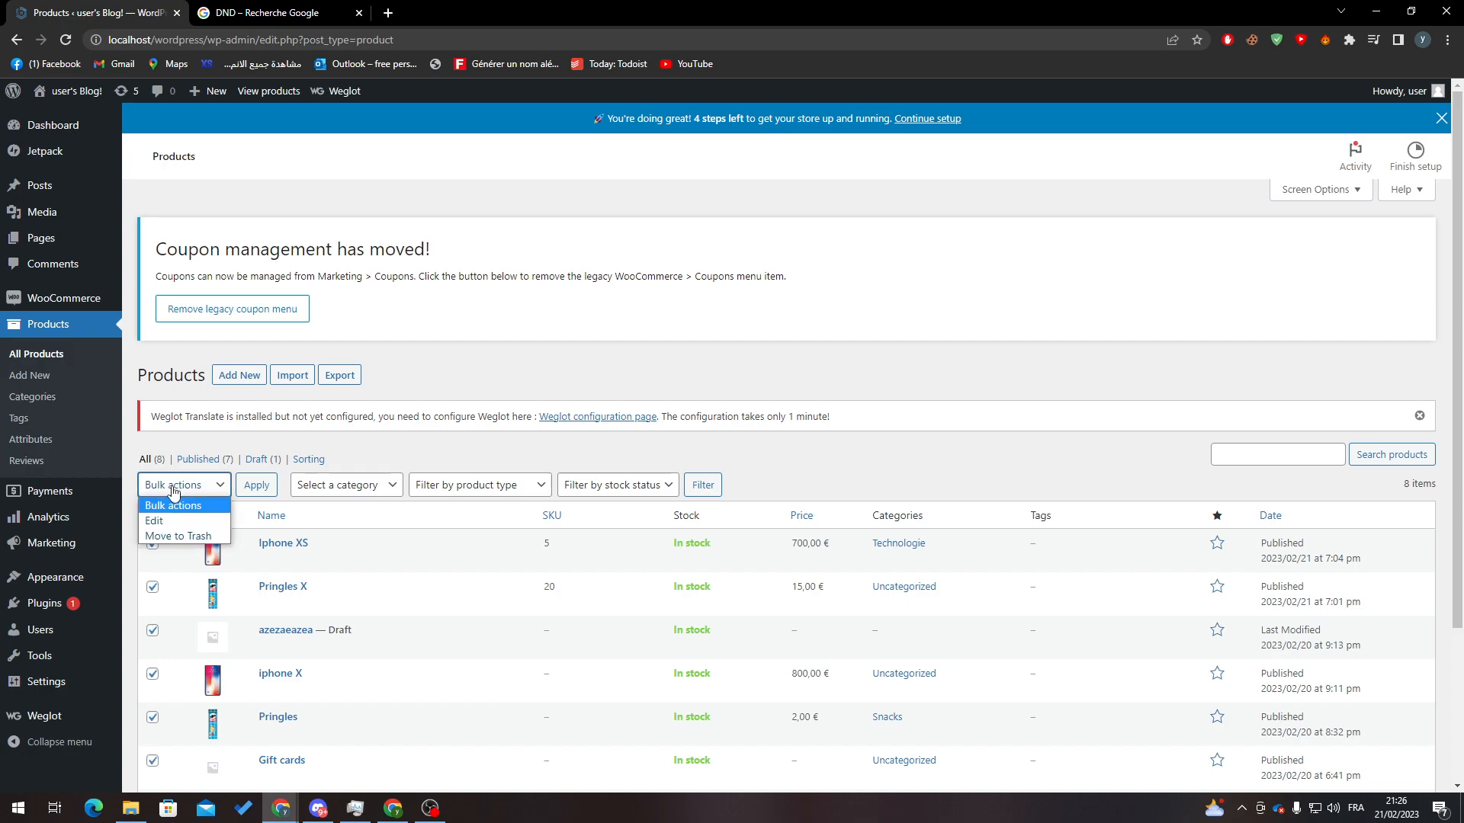
pyautogui.click(178, 536)
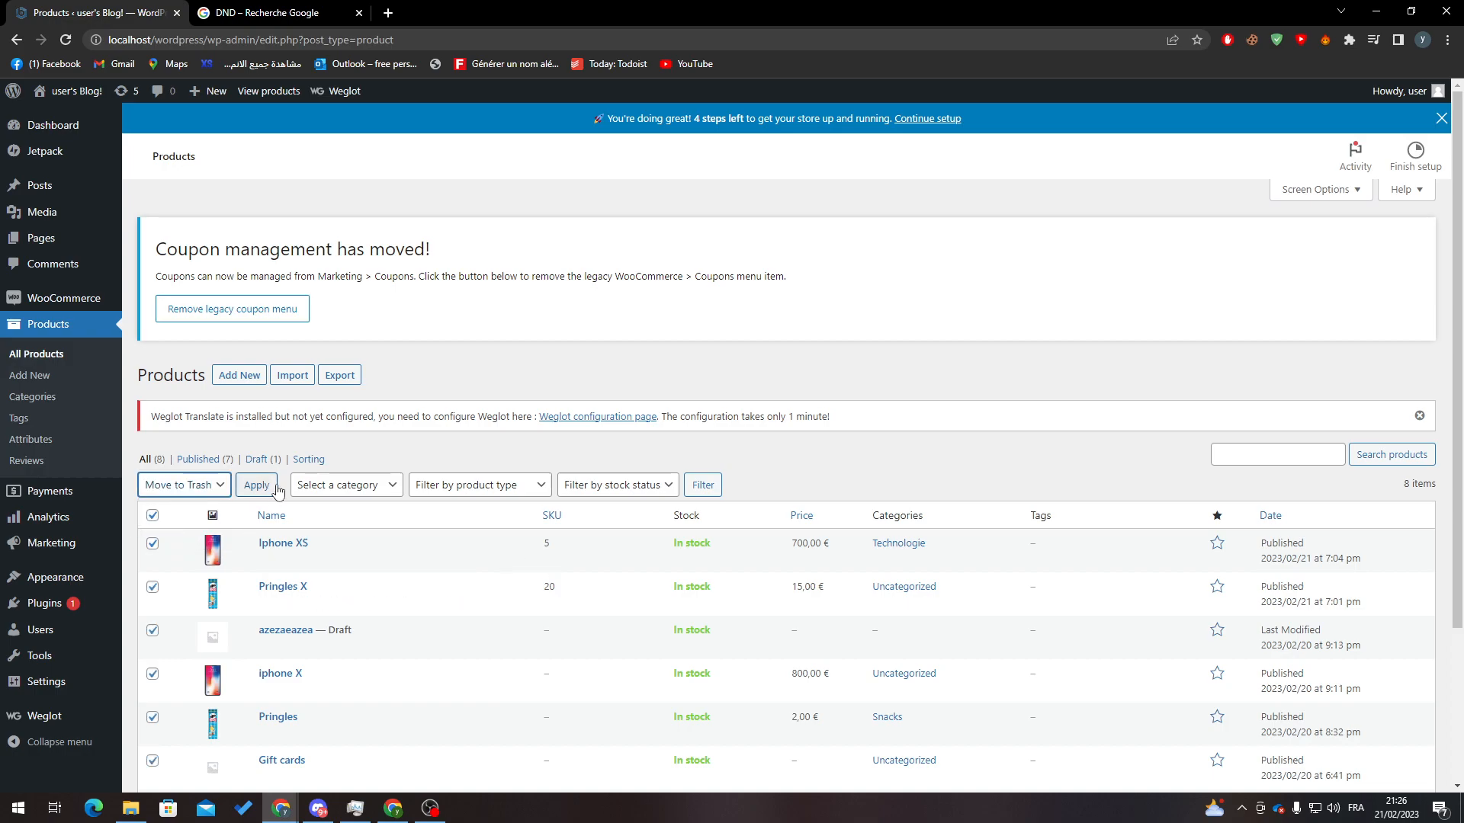
pyautogui.click(257, 485)
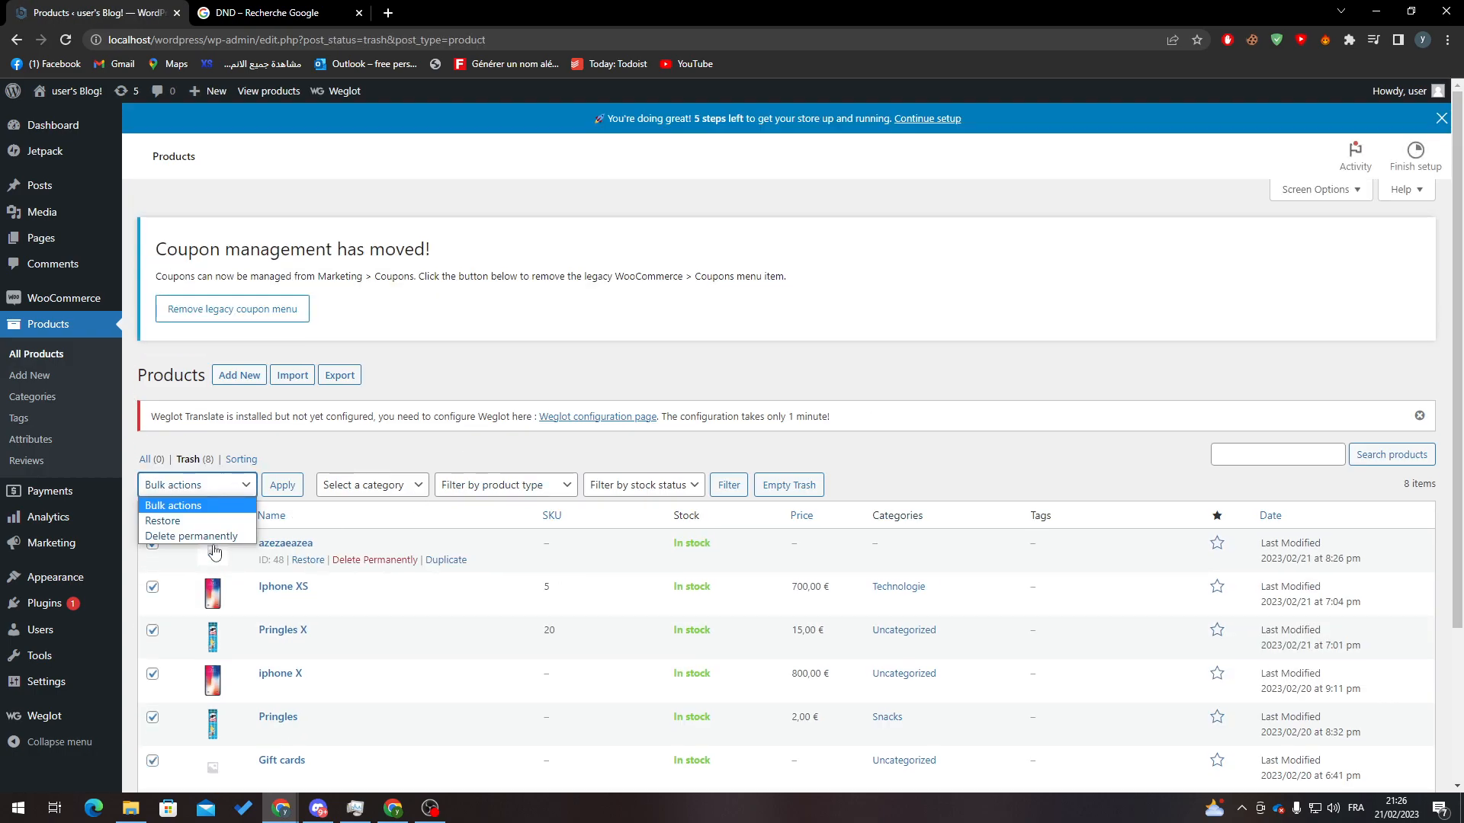
# Step: Permanently delete all trashed products, then reload the empty All Products list
pyautogui.click(282, 485)
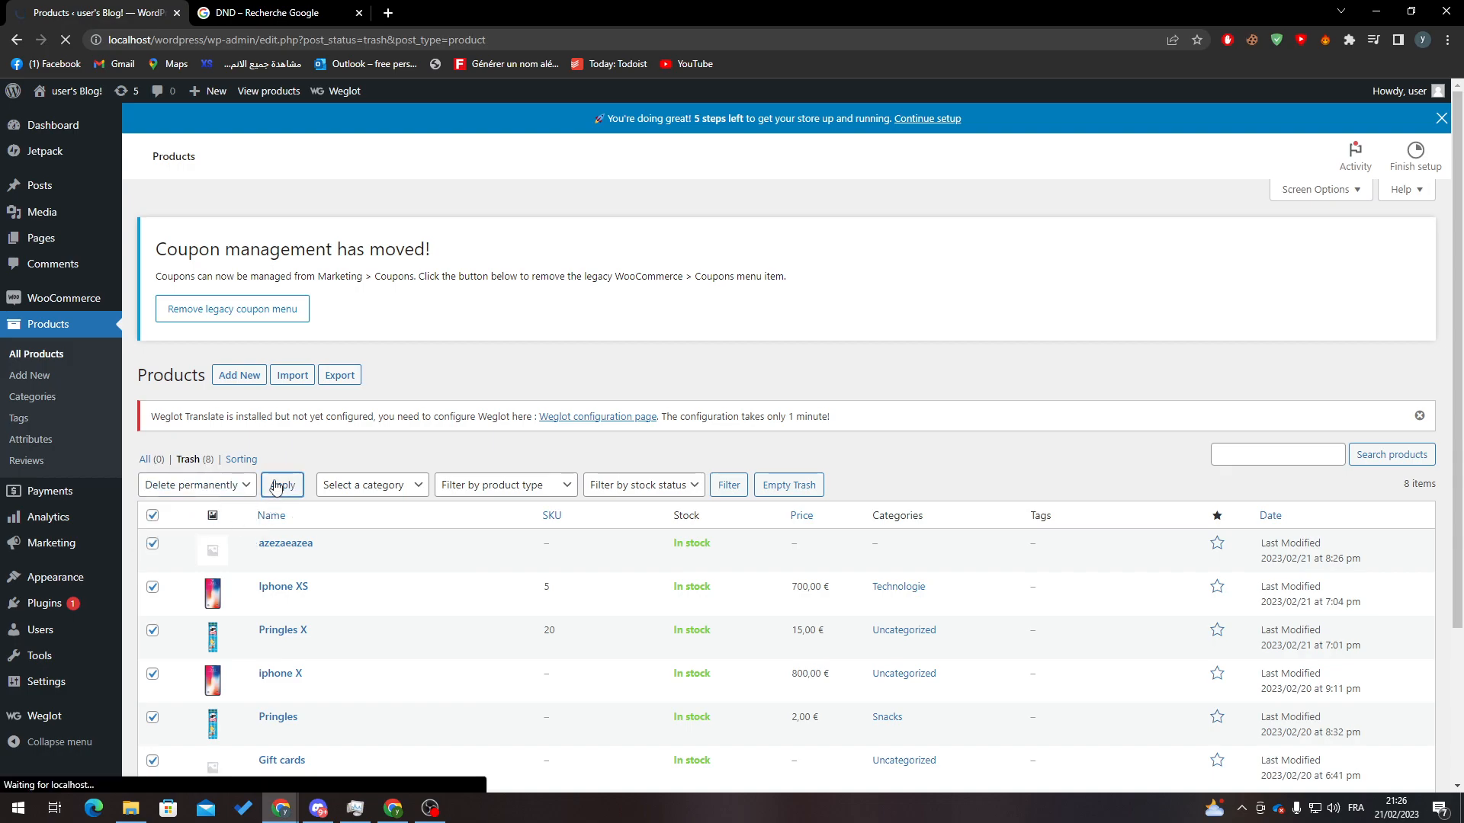
pyautogui.click(282, 485)
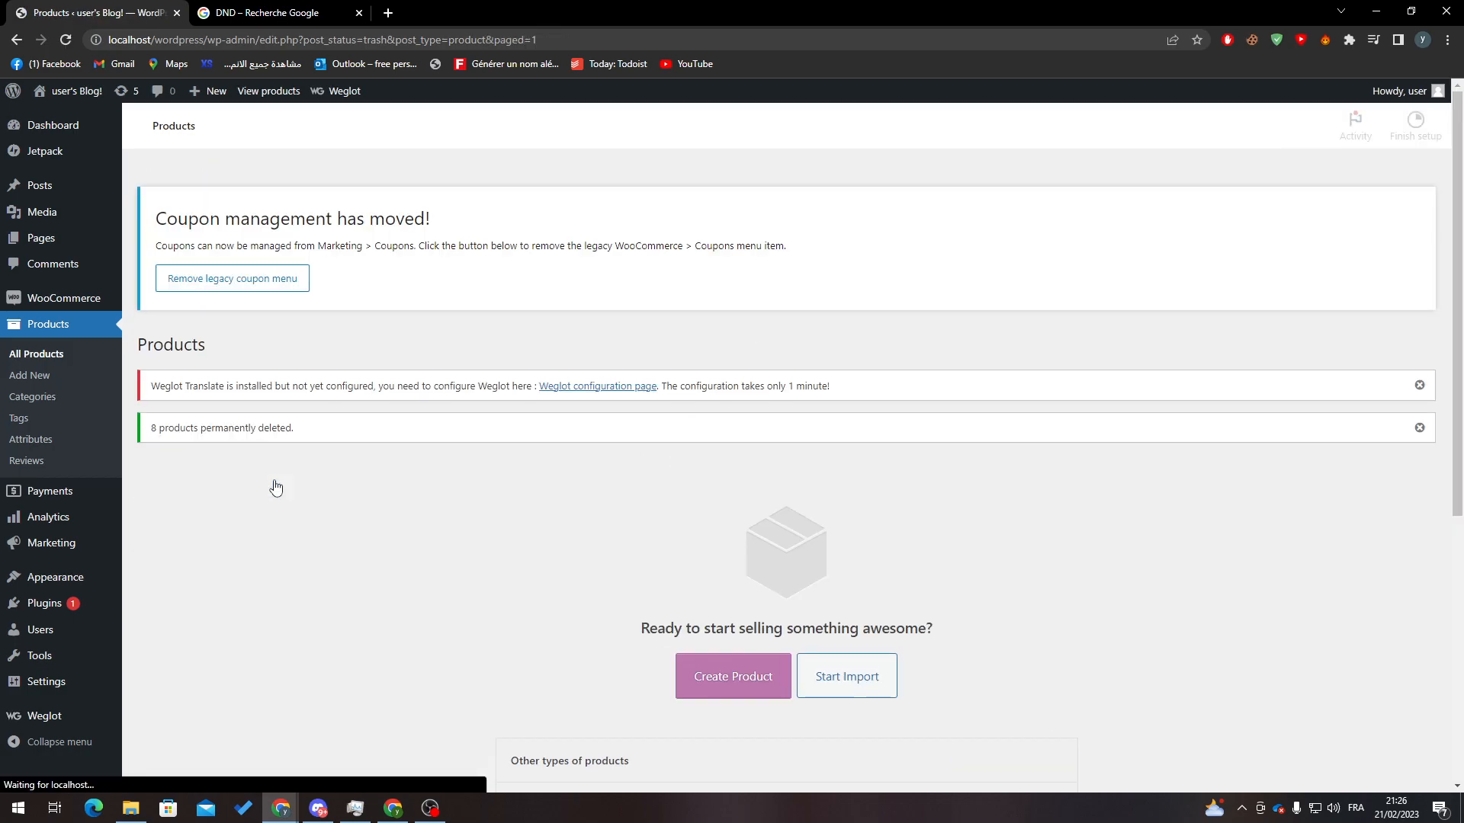
pyautogui.click(36, 354)
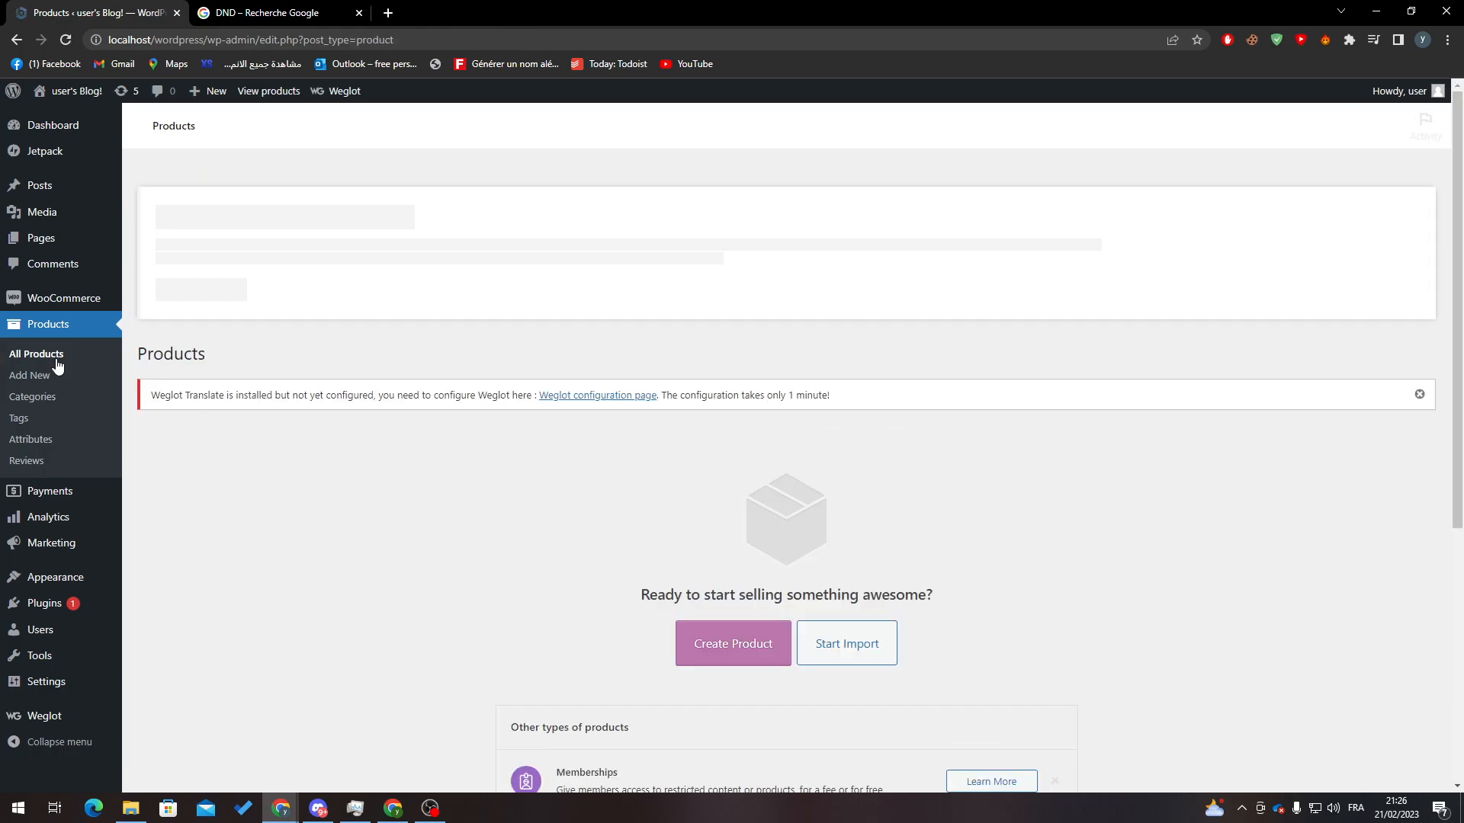